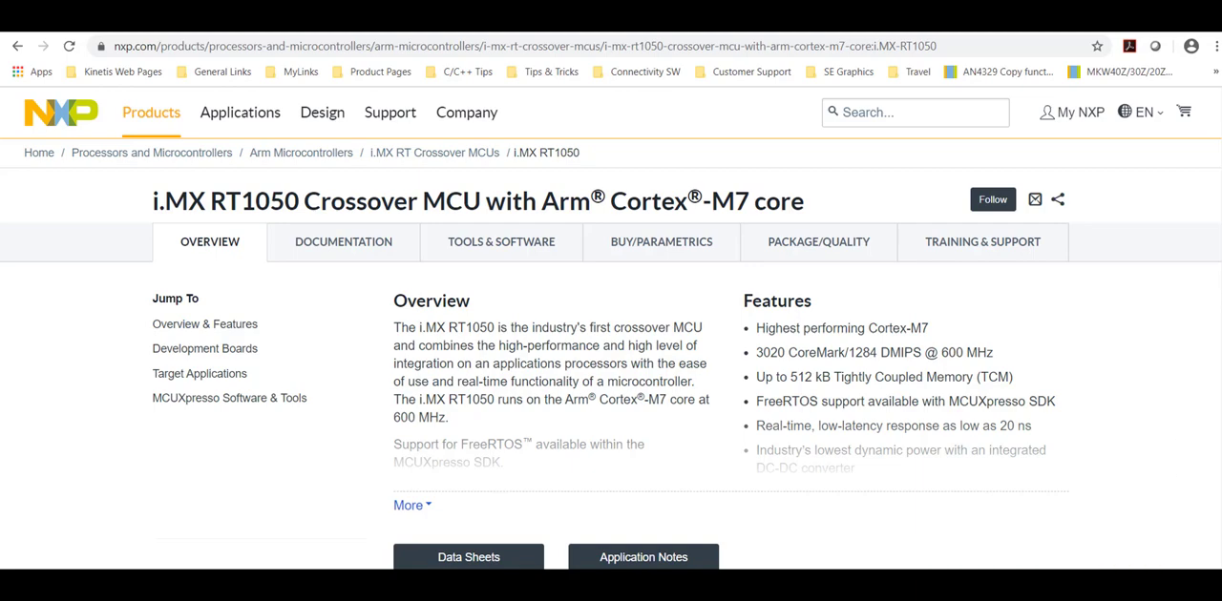
In SDK Builder, search boards for RT1050 and select EVKB-IMXRT1050.
{"action": "scroll", "scroll_direction": "down", "scroll_amount": 3}
{"action": "type", "text": "community.nxp.com/docs/DOC-"}
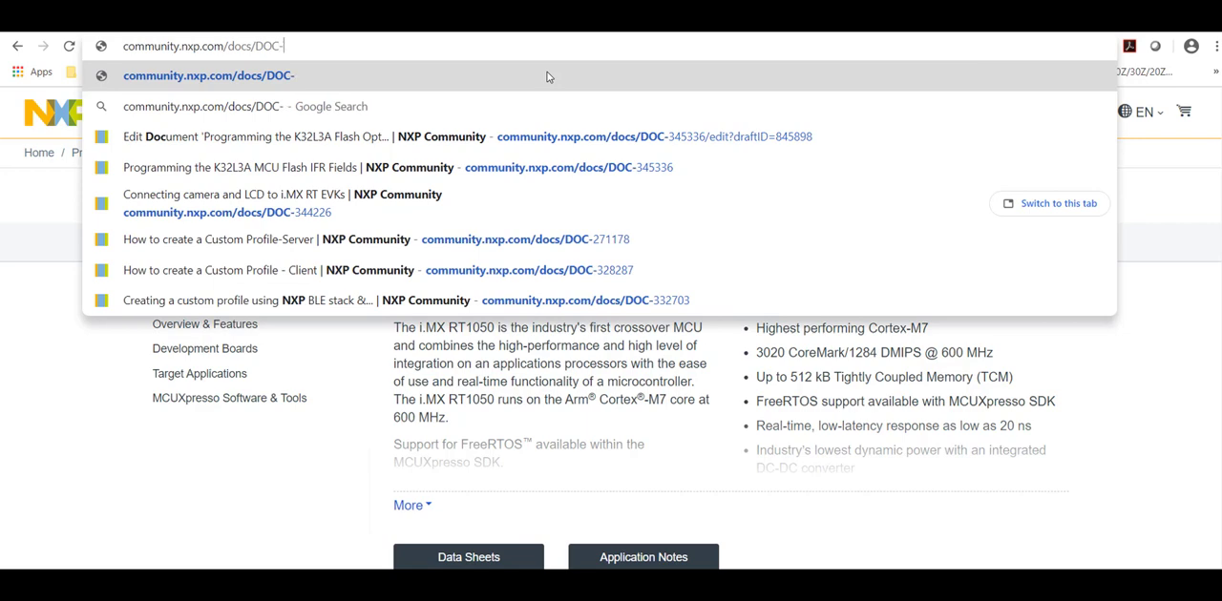
{"action": "type", "text": "344226"}
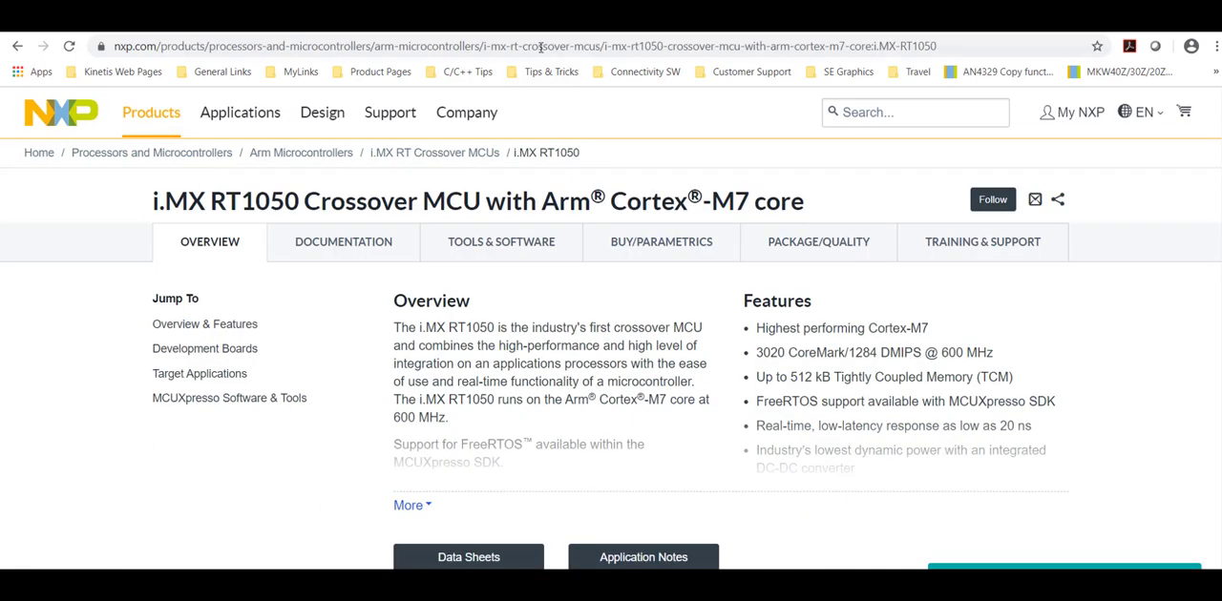
{"action": "left_click", "coordinate": [520, 45]}
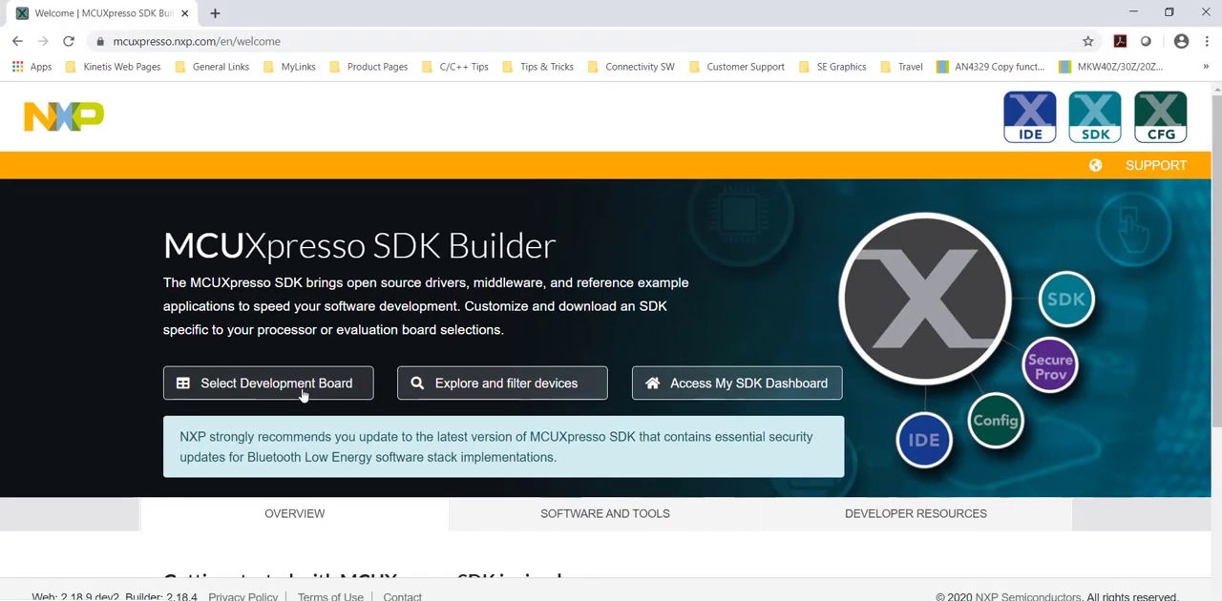
{"action": "left_click", "coordinate": [276, 383]}
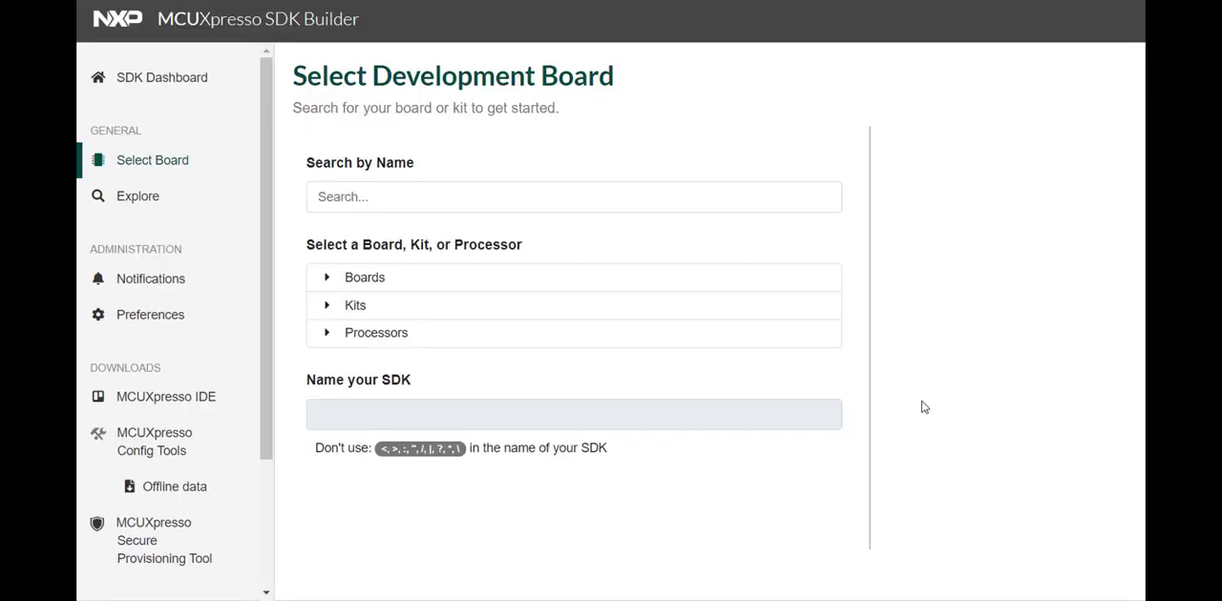
{"action": "left_click", "coordinate": [573, 196]}
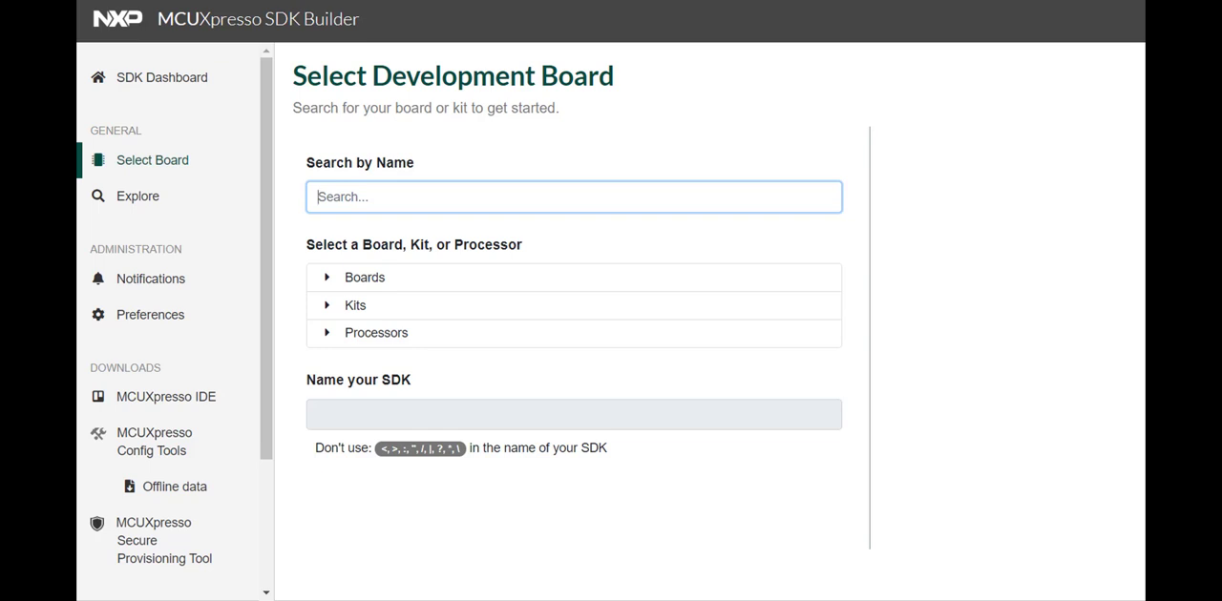
{"action": "type", "text": "RT1050"}
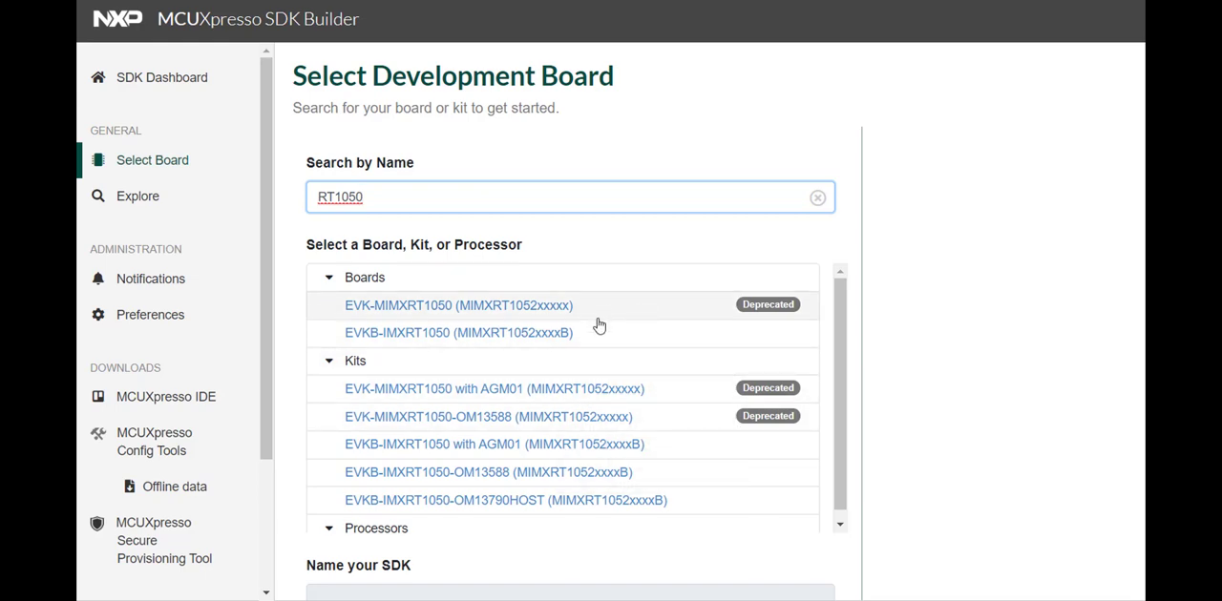
{"action": "mouse_move", "coordinate": [609, 315]}
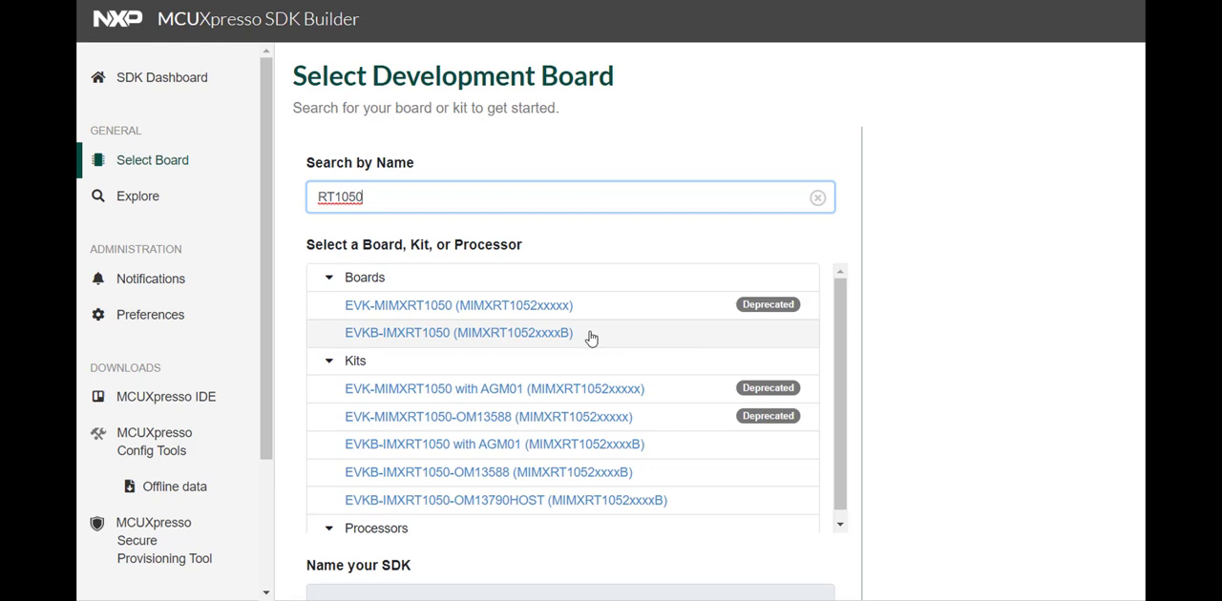
{"action": "left_click", "coordinate": [458, 332]}
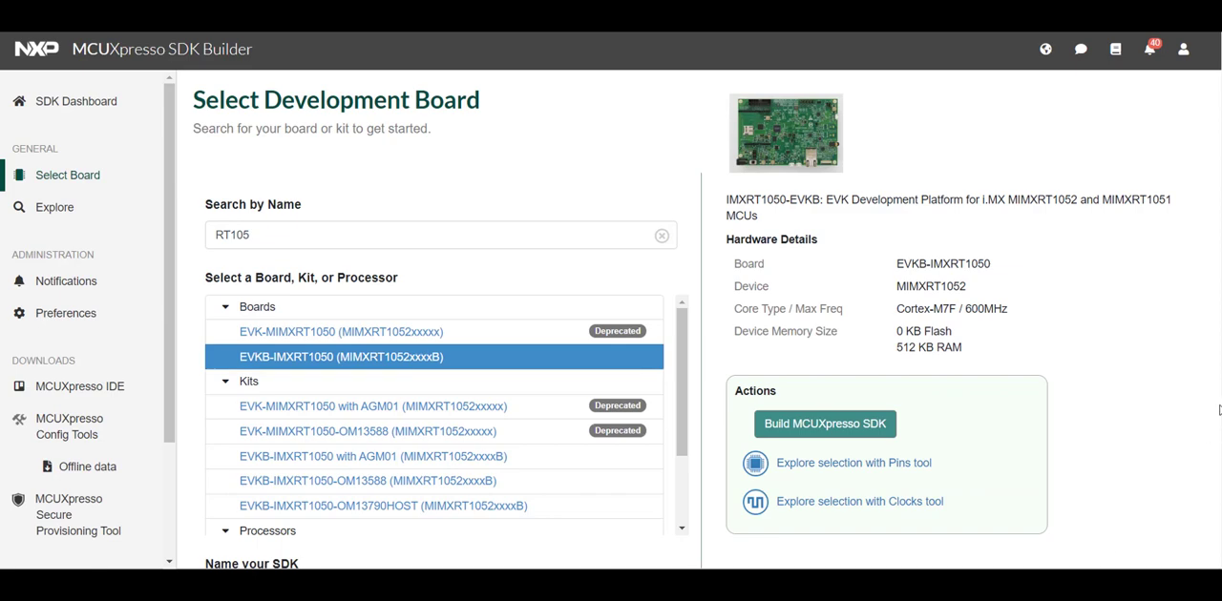
Accept the SDK name SDK_2.7.0_EVKB-IMXRT1050 and submit the build request.
{"action": "scroll", "scroll_direction": "down", "scroll_amount": 3}
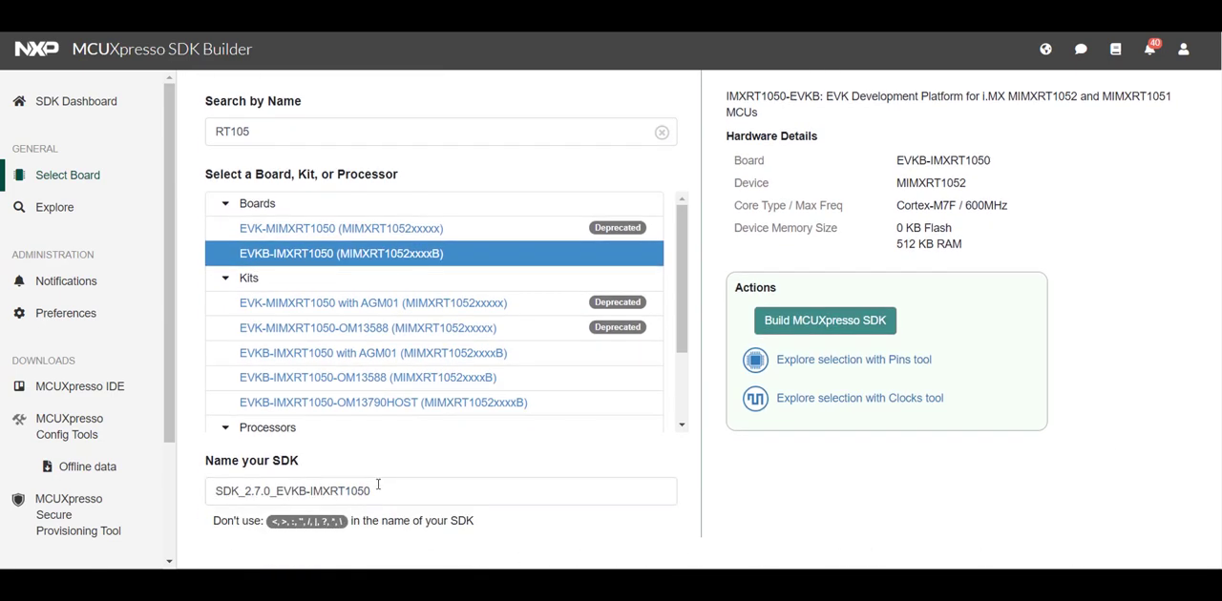
{"action": "triple_click", "coordinate": [291, 490]}
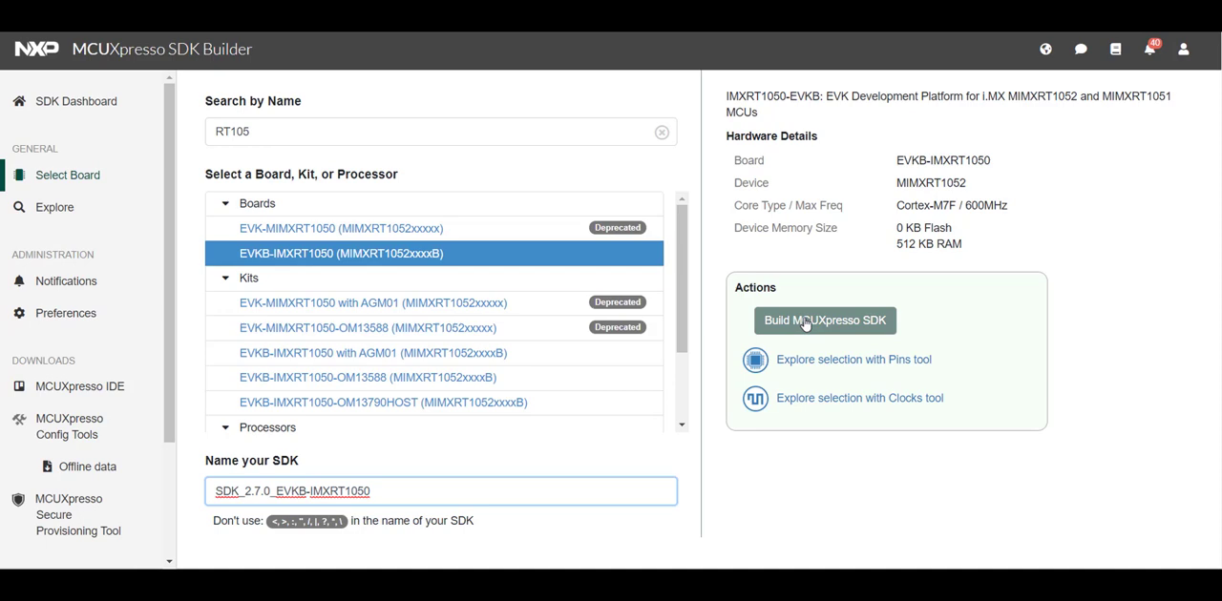
{"action": "left_click", "coordinate": [824, 319]}
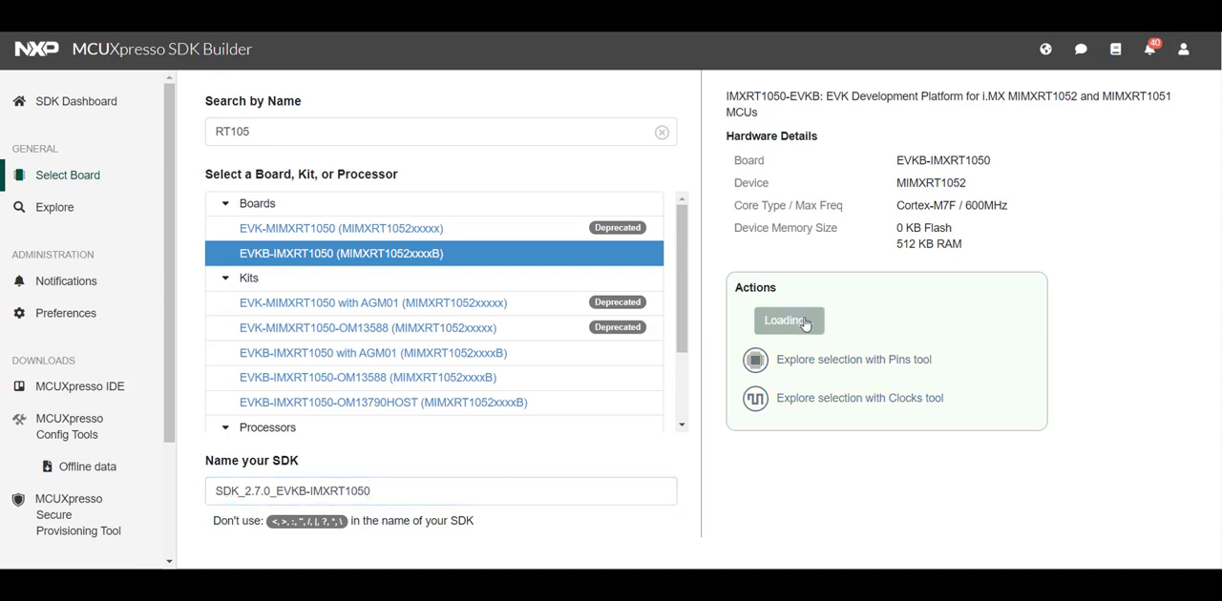
{"action": "mouse_move", "coordinate": [716, 369]}
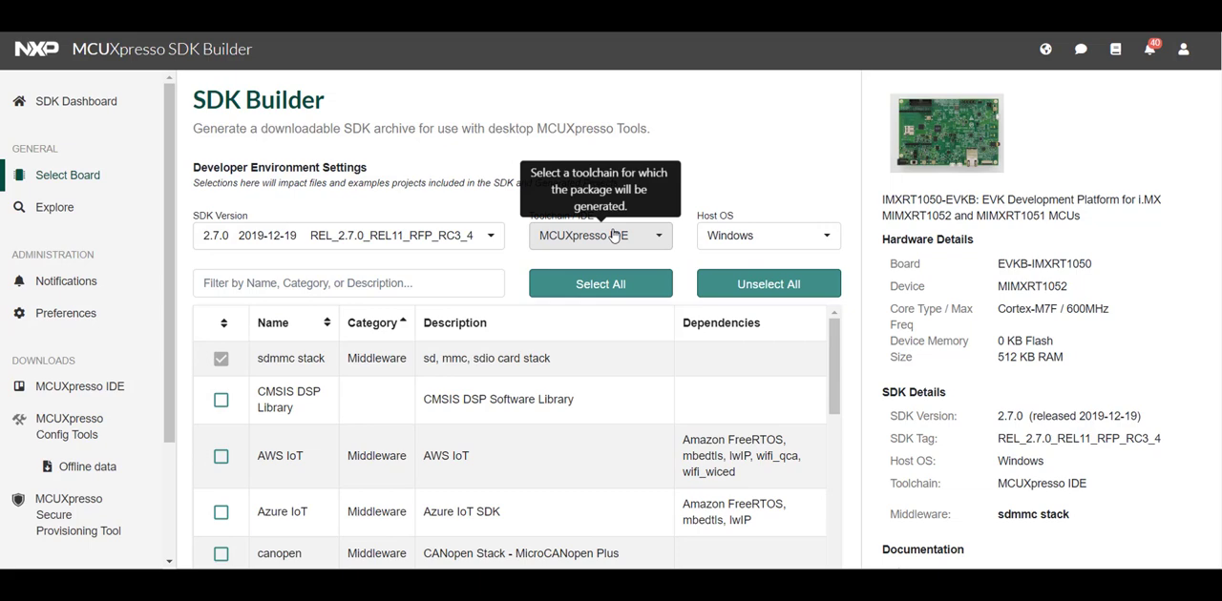
{"action": "mouse_move", "coordinate": [487, 259]}
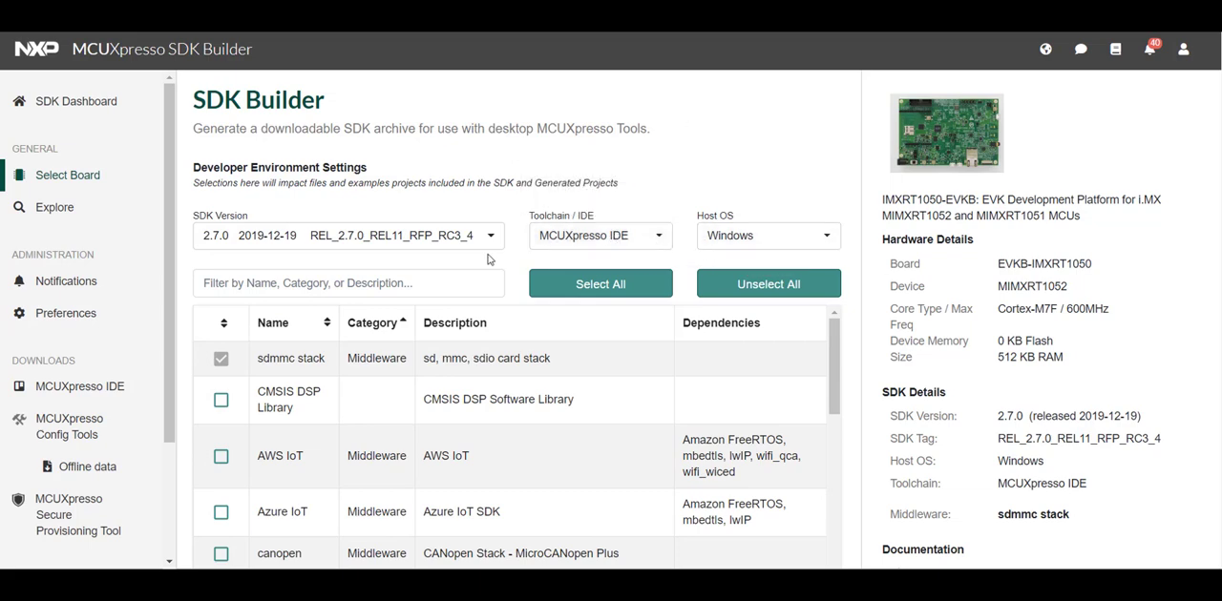
{"action": "mouse_move", "coordinate": [489, 246]}
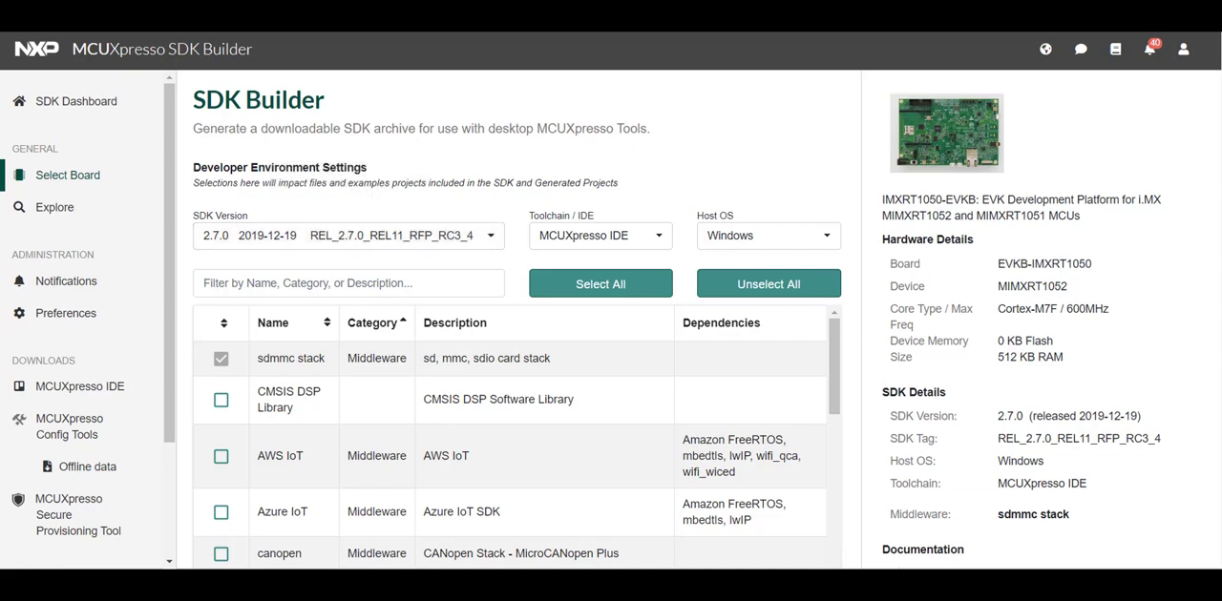
Add emWin middleware, download the SDK, agree to the EULA, and close Downloads.
{"action": "scroll", "scroll_direction": "down", "scroll_amount": 3}
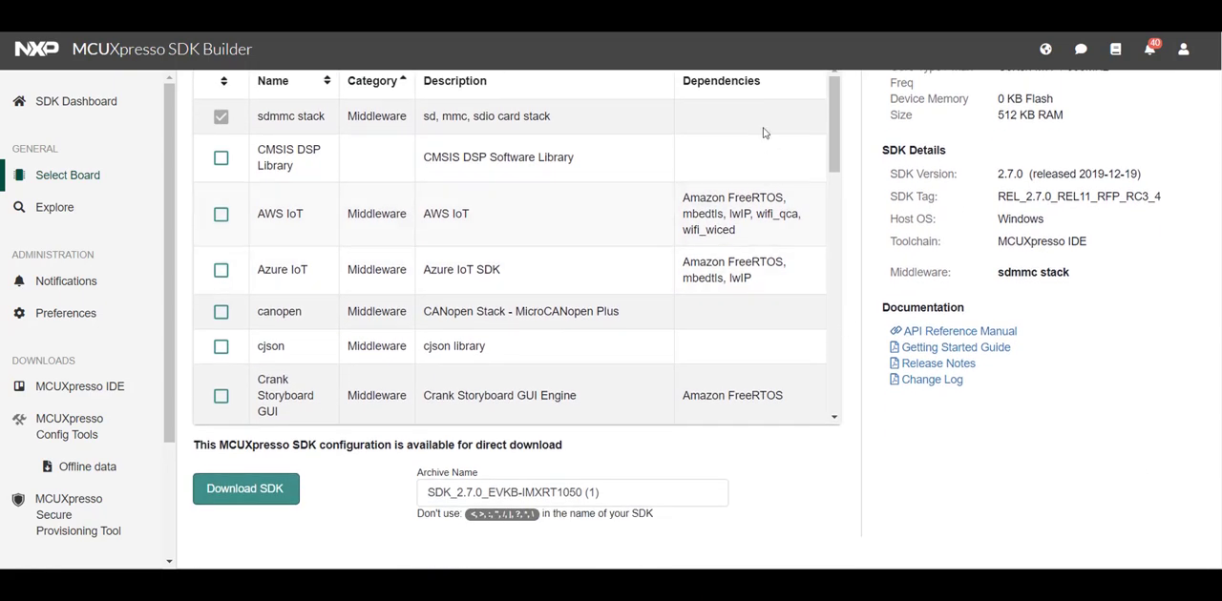
{"action": "scroll", "scroll_direction": "down", "scroll_amount": 3}
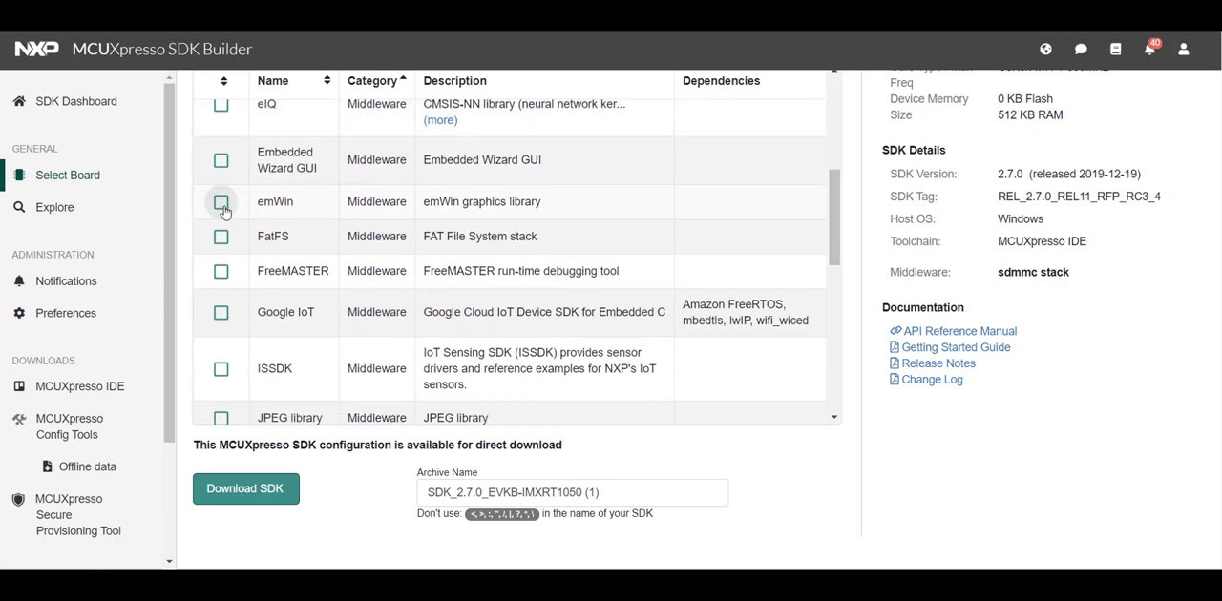
{"action": "left_click", "coordinate": [220, 201]}
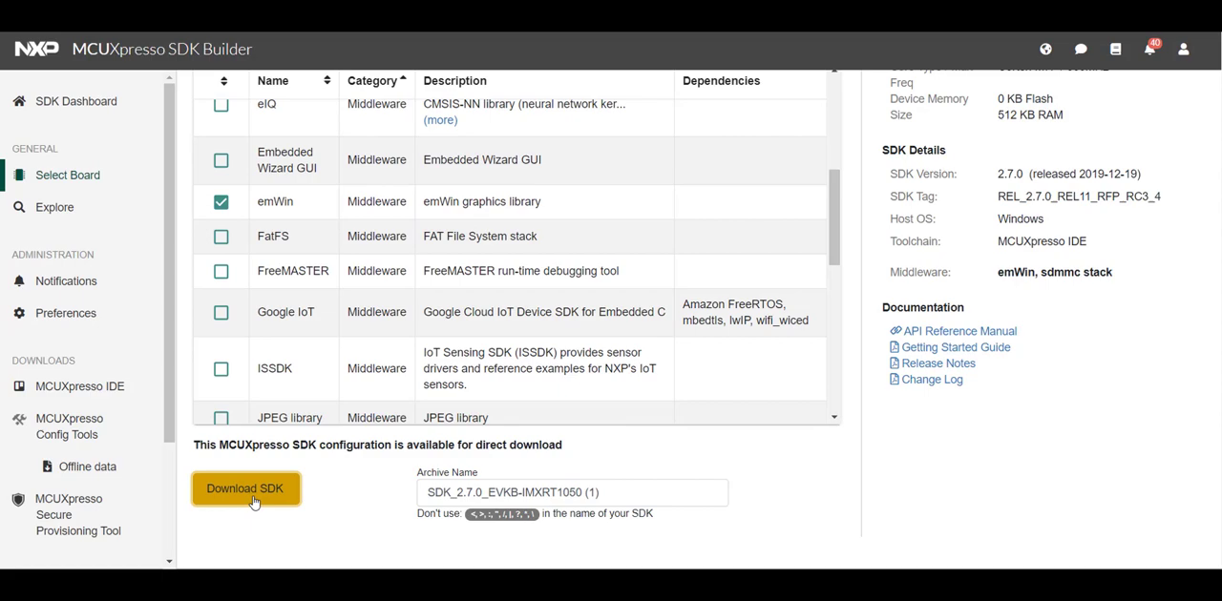
{"action": "left_click", "coordinate": [245, 489]}
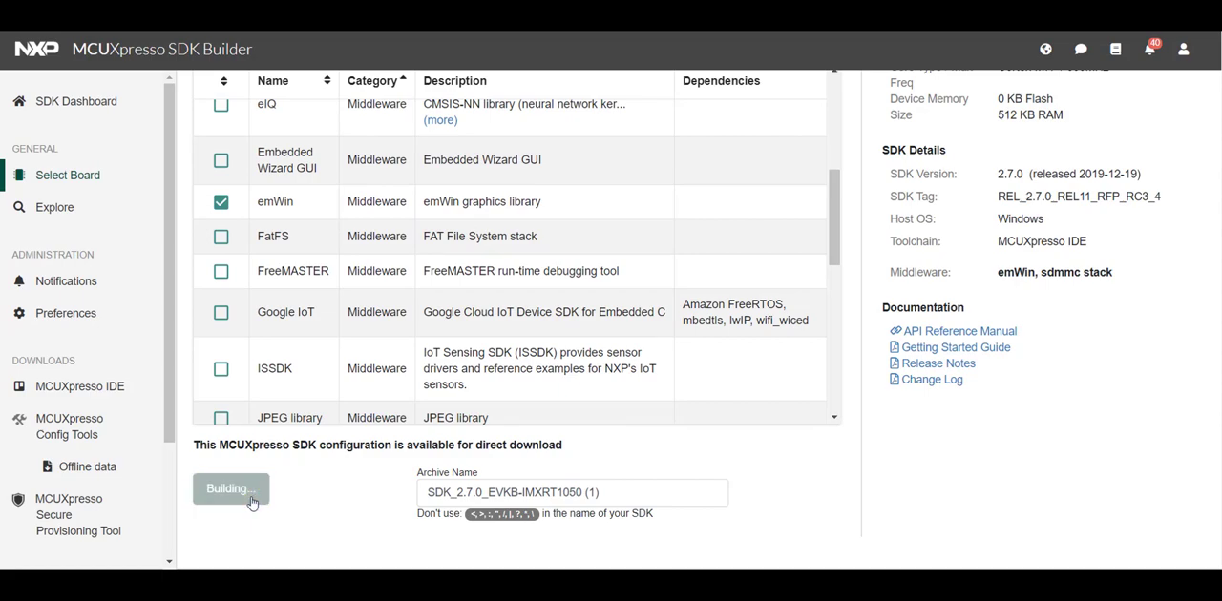
{"action": "left_click", "coordinate": [230, 489]}
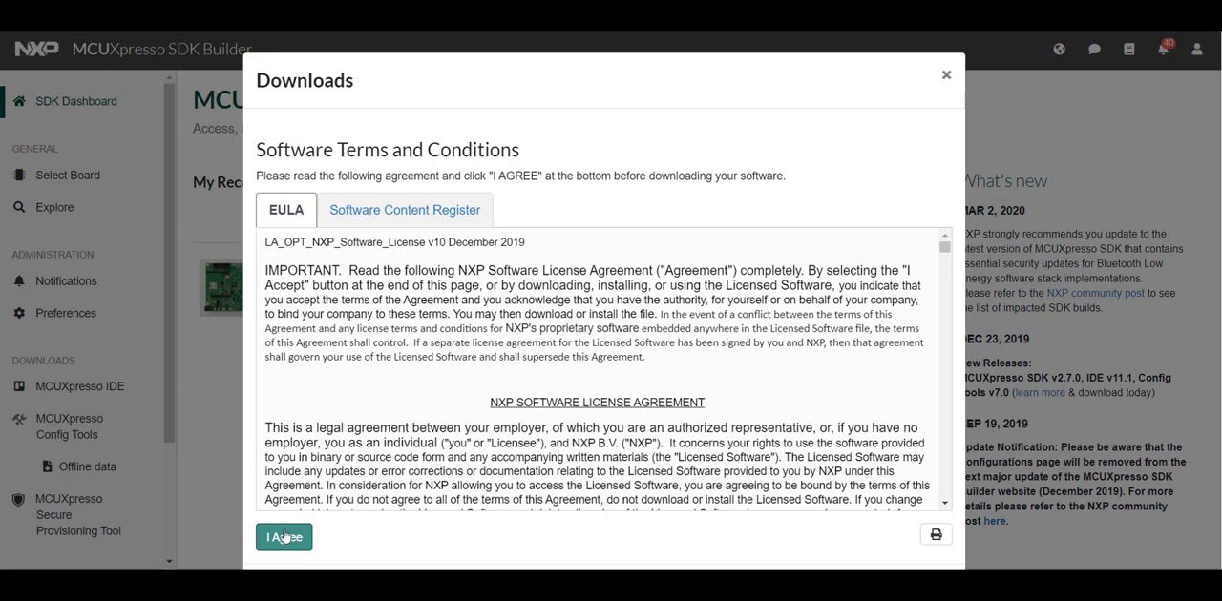
{"action": "left_click", "coordinate": [284, 537]}
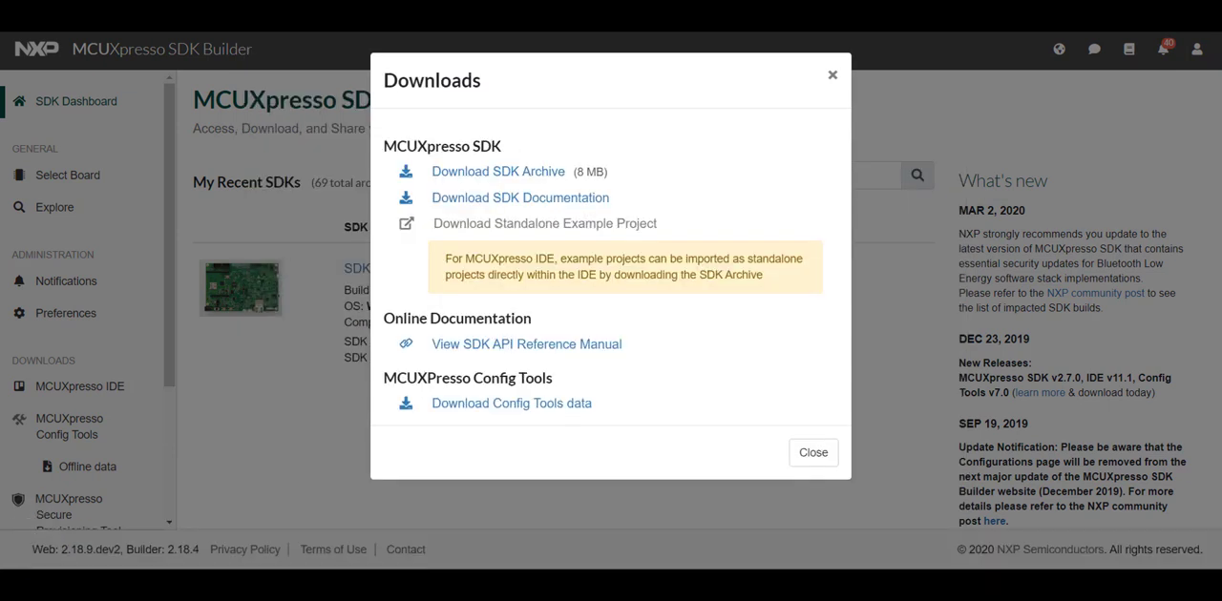
{"action": "mouse_move", "coordinate": [570, 153]}
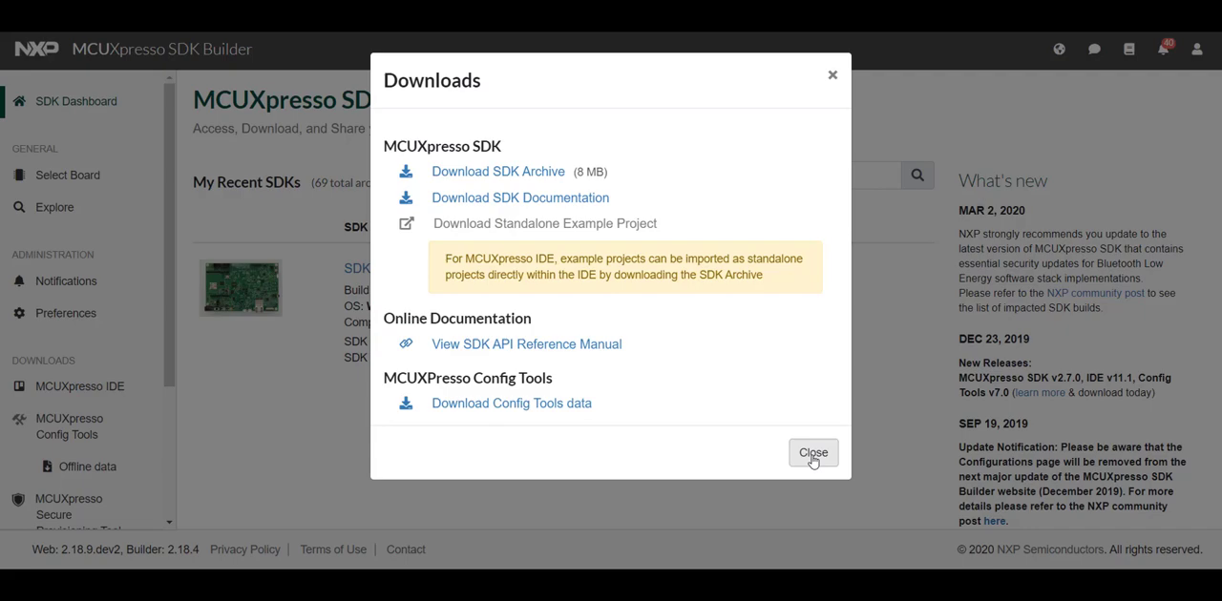
{"action": "left_click", "coordinate": [812, 452]}
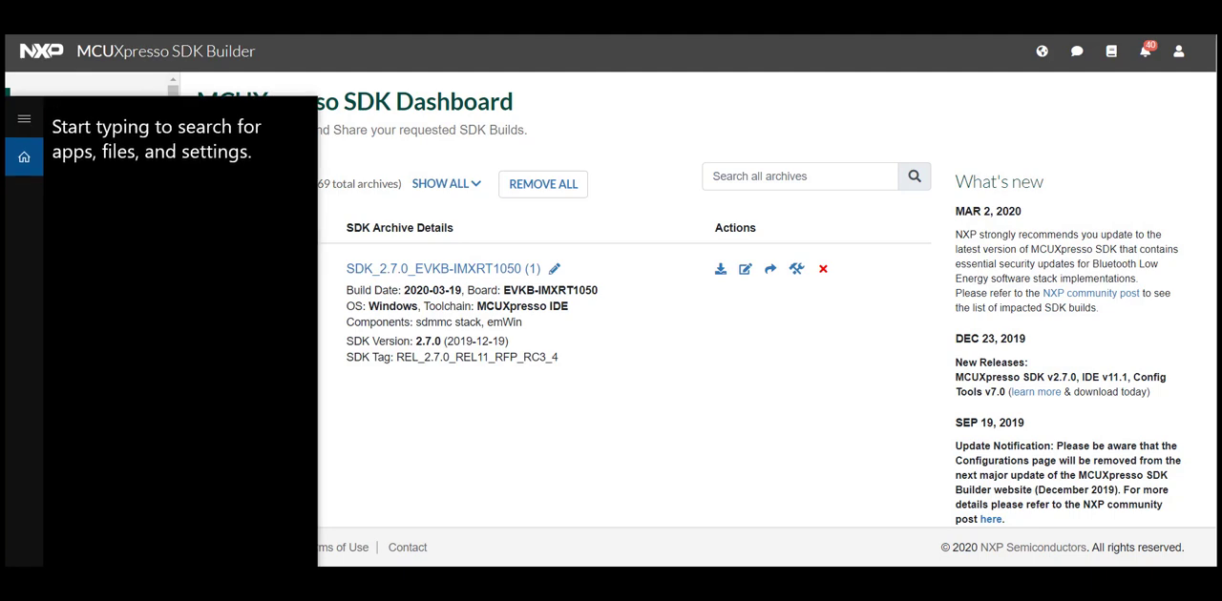
Search the Start menu for MCUX and launch MCUXpresso IDE v11.1.0_3209.
{"action": "type", "text": "MCUX"}
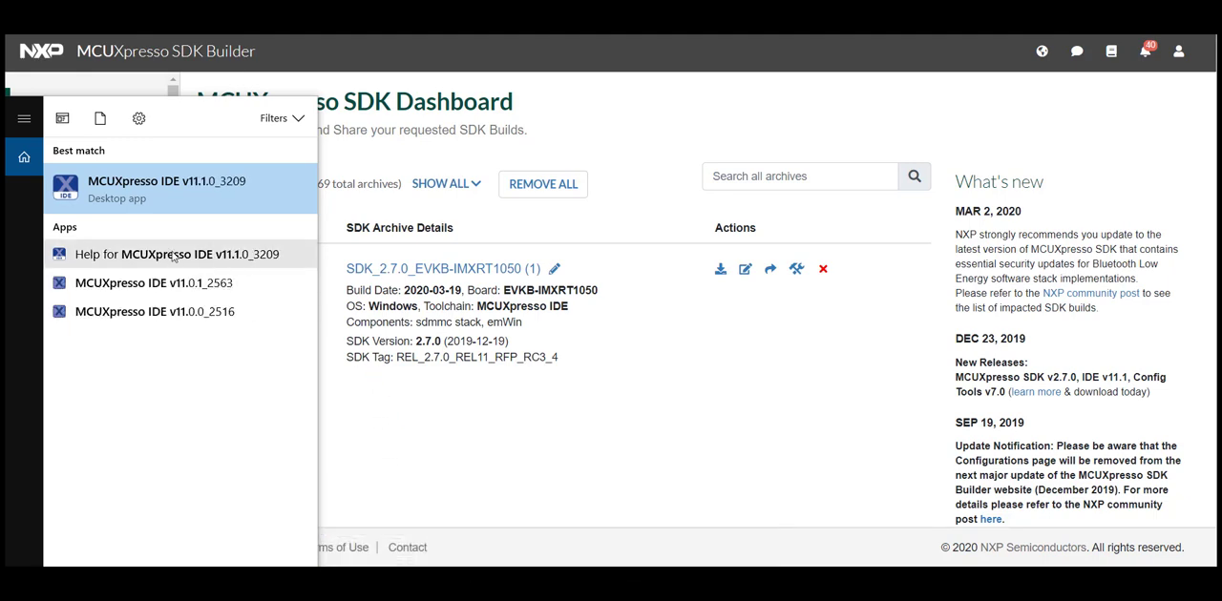
{"action": "left_click", "coordinate": [166, 188]}
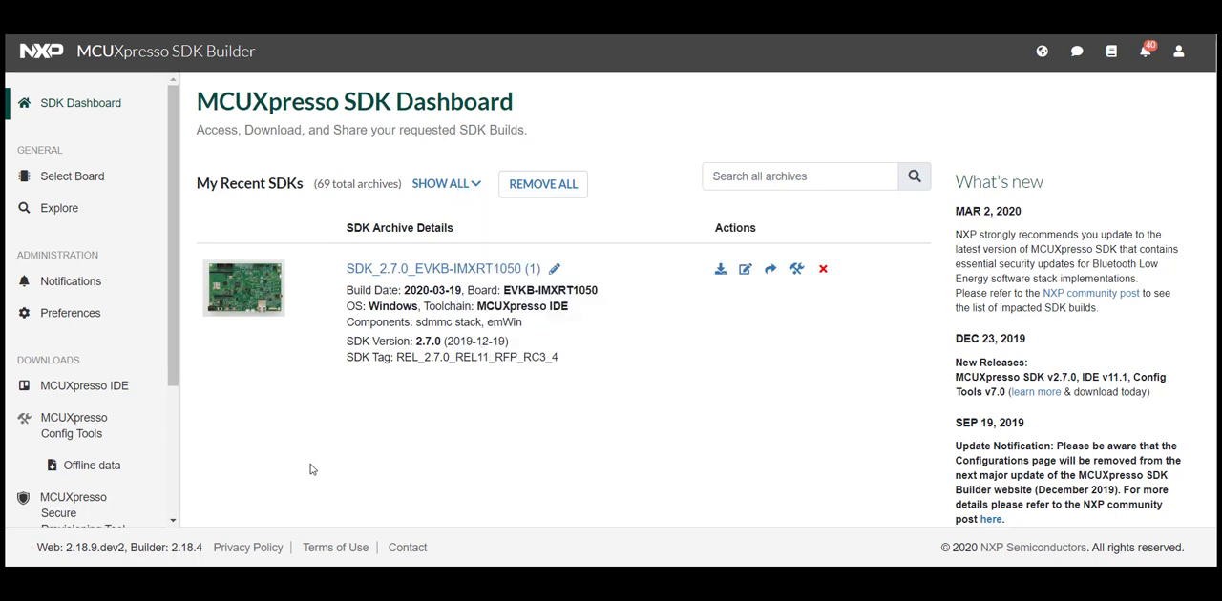
{"action": "left_click", "coordinate": [84, 386]}
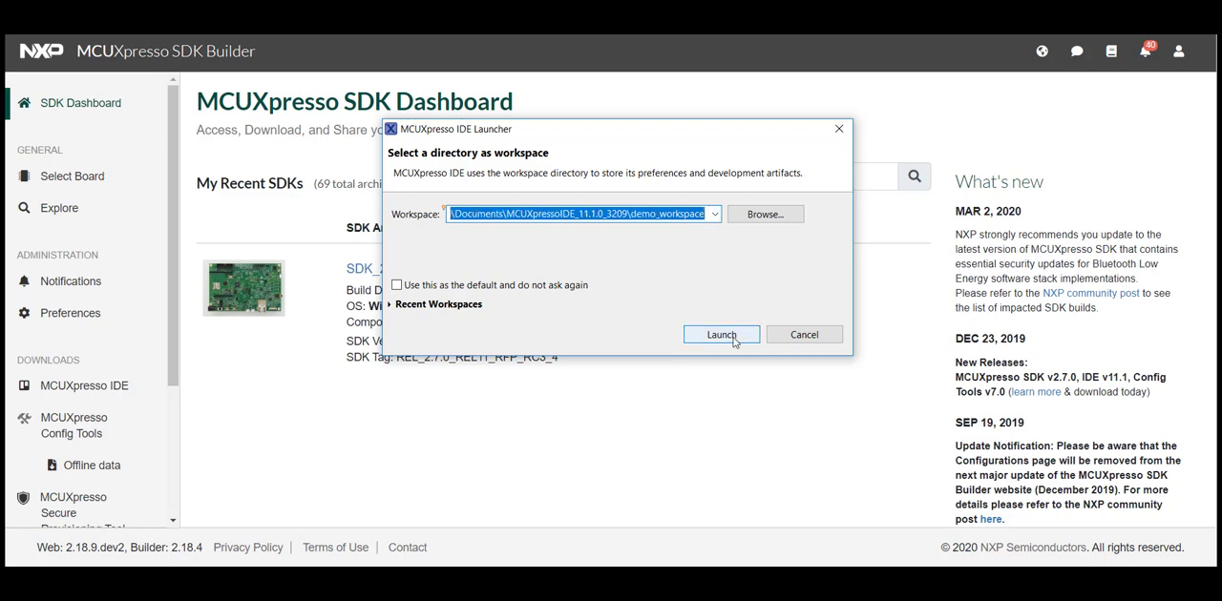
Launch the IDE on demo_workspace and close the Welcome tab.
{"action": "left_click", "coordinate": [721, 334]}
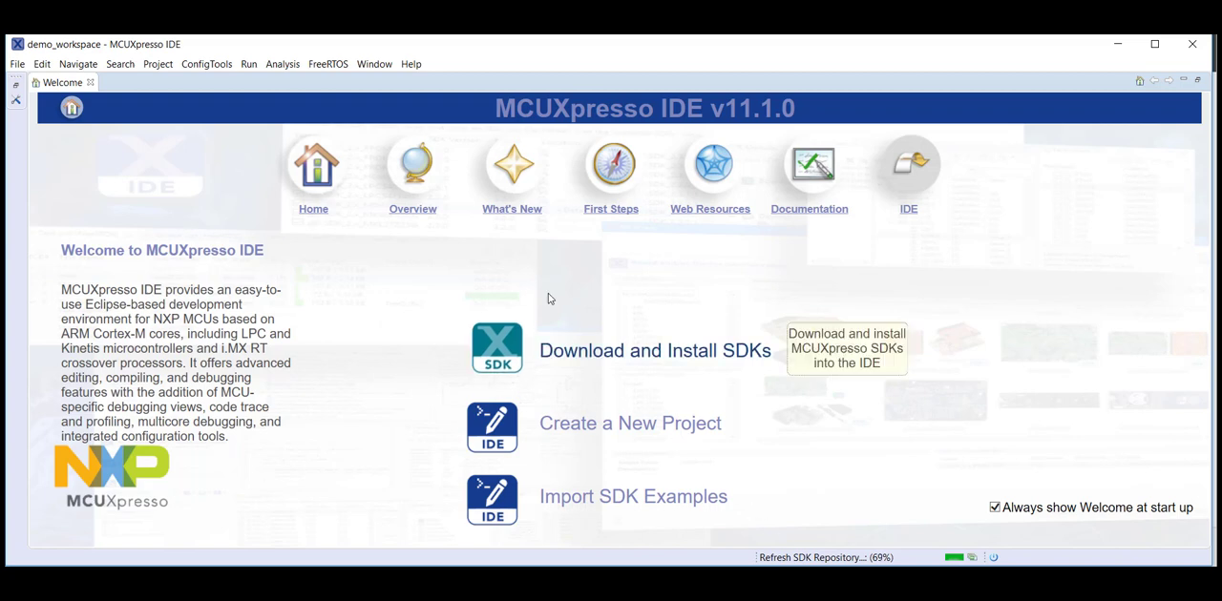
{"action": "left_click", "coordinate": [90, 82]}
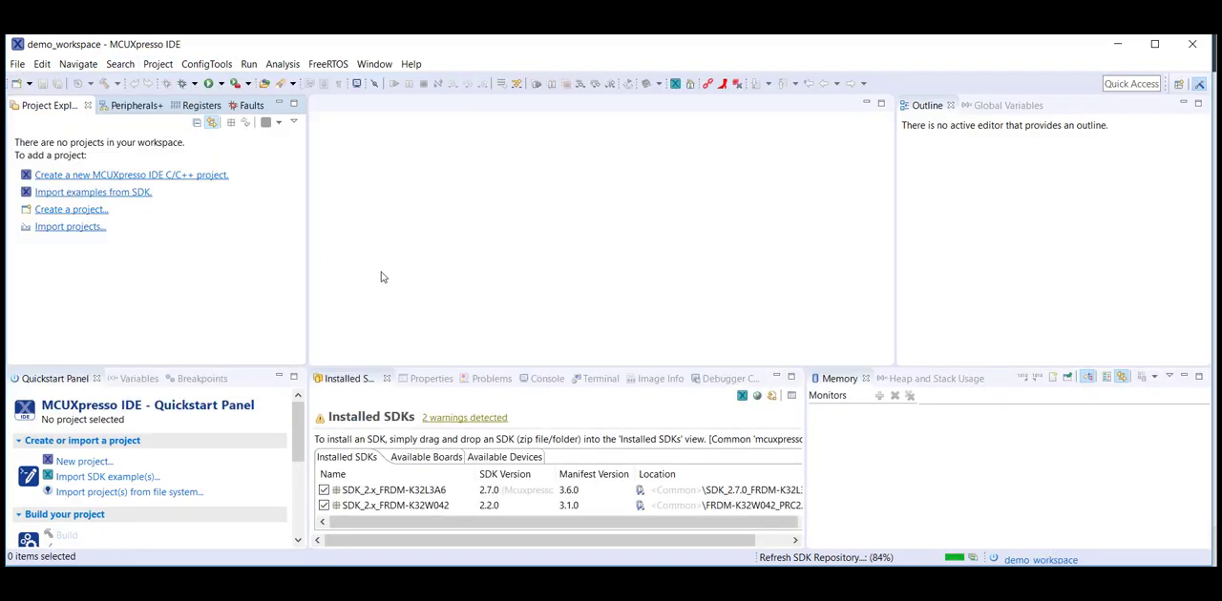
{"action": "mouse_move", "coordinate": [482, 318]}
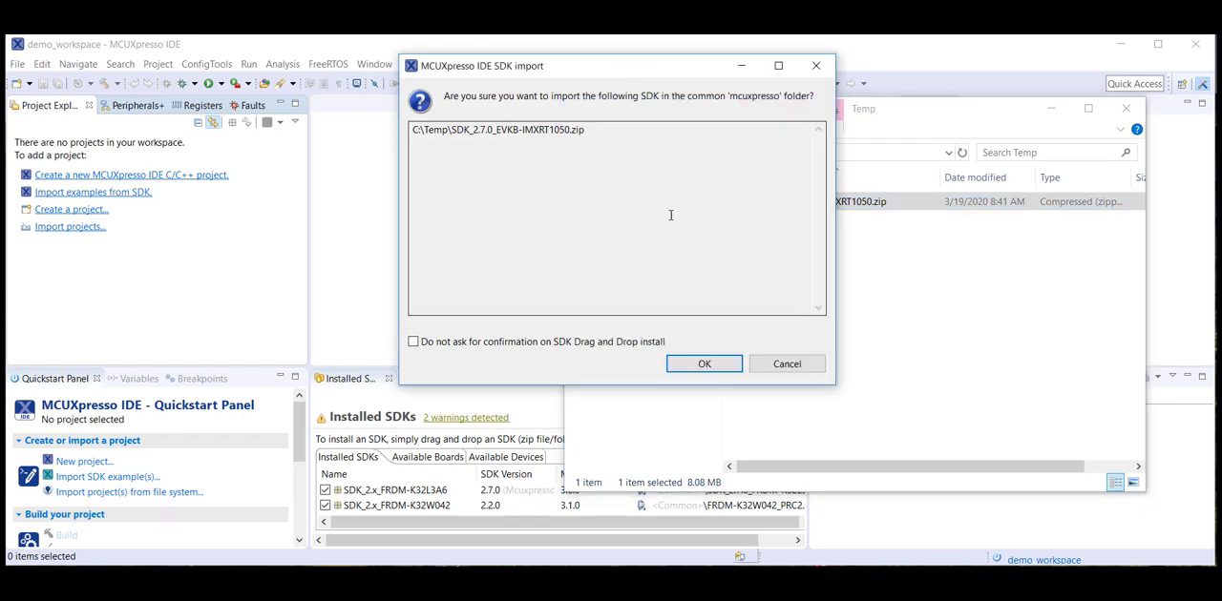
Confirm installing the EVKB-IMXRT1050 SDK and begin importing SDK examples.
{"action": "left_click", "coordinate": [704, 364]}
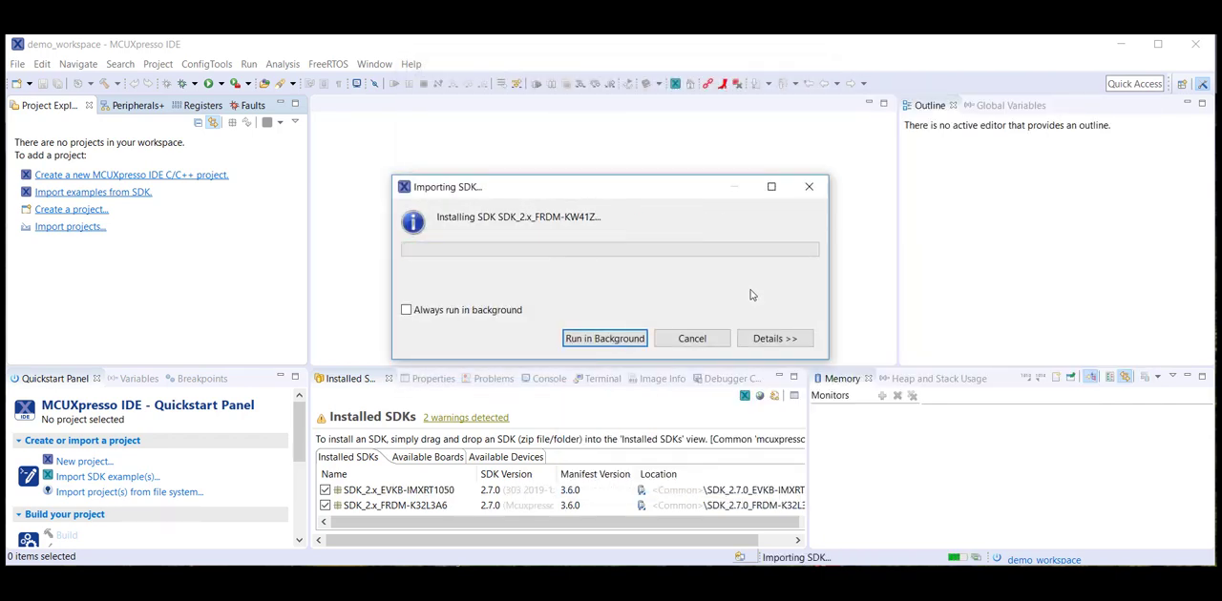
{"action": "left_click", "coordinate": [604, 338]}
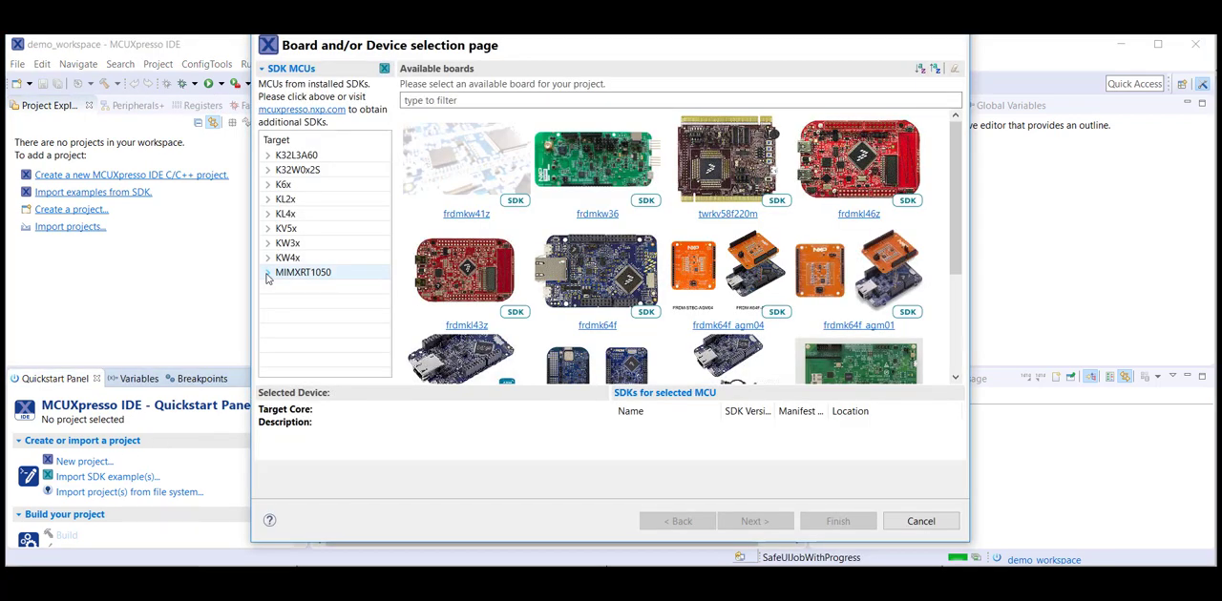
Choose the MIMXRT1052xxxxB device and evkbimxrt1050 board for the example import.
{"action": "left_click", "coordinate": [268, 272]}
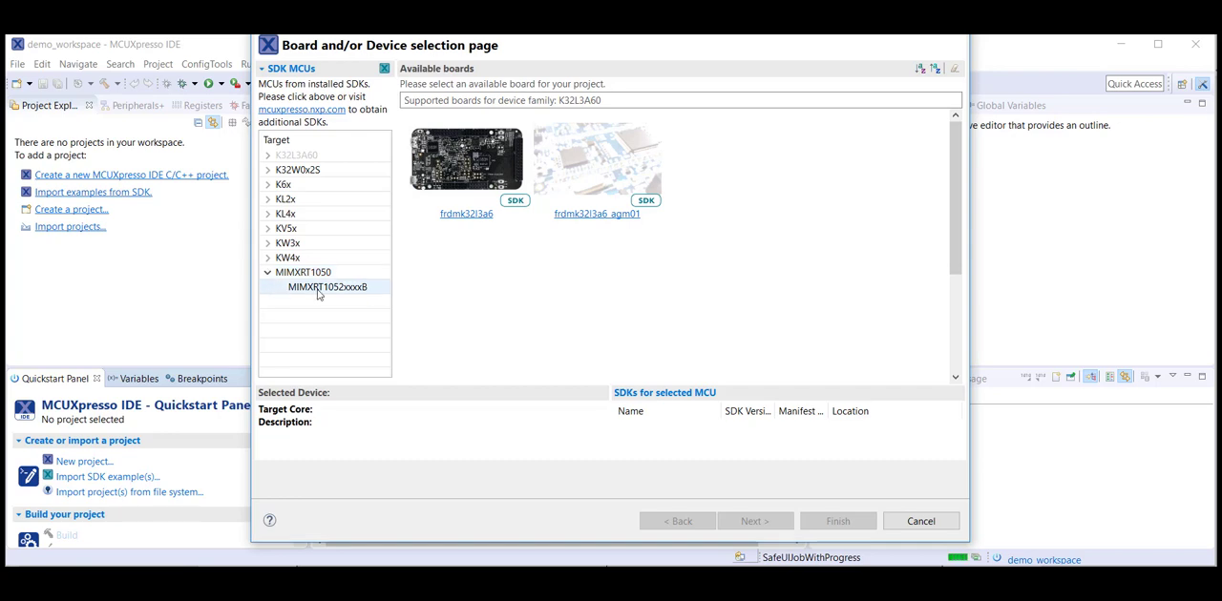
{"action": "left_click", "coordinate": [326, 287]}
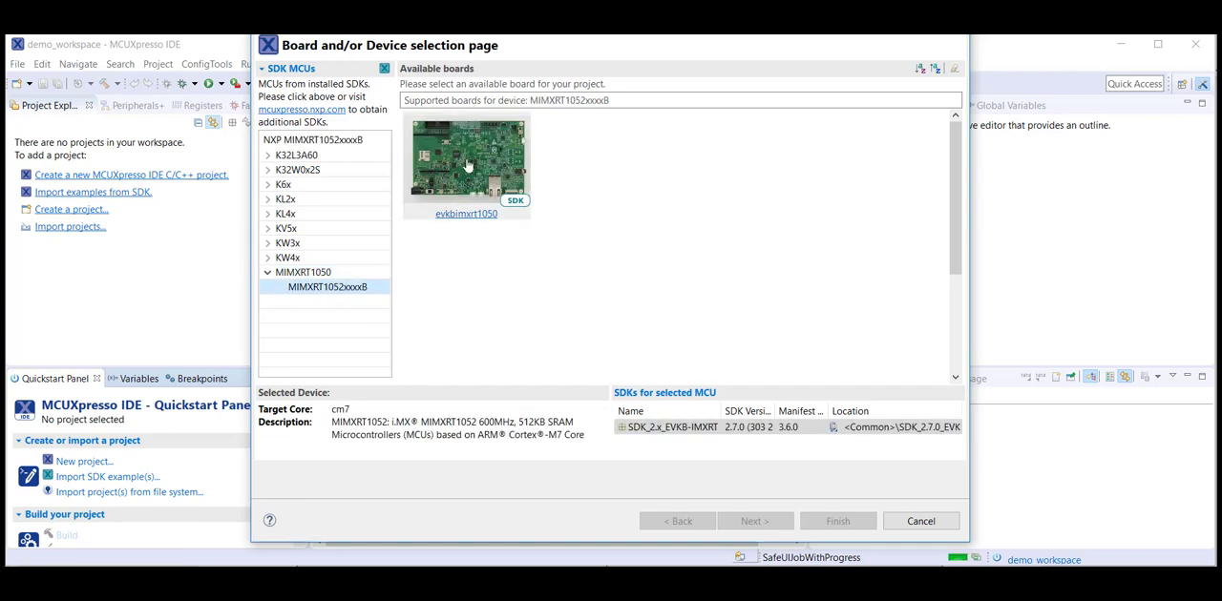
{"action": "left_click", "coordinate": [466, 162]}
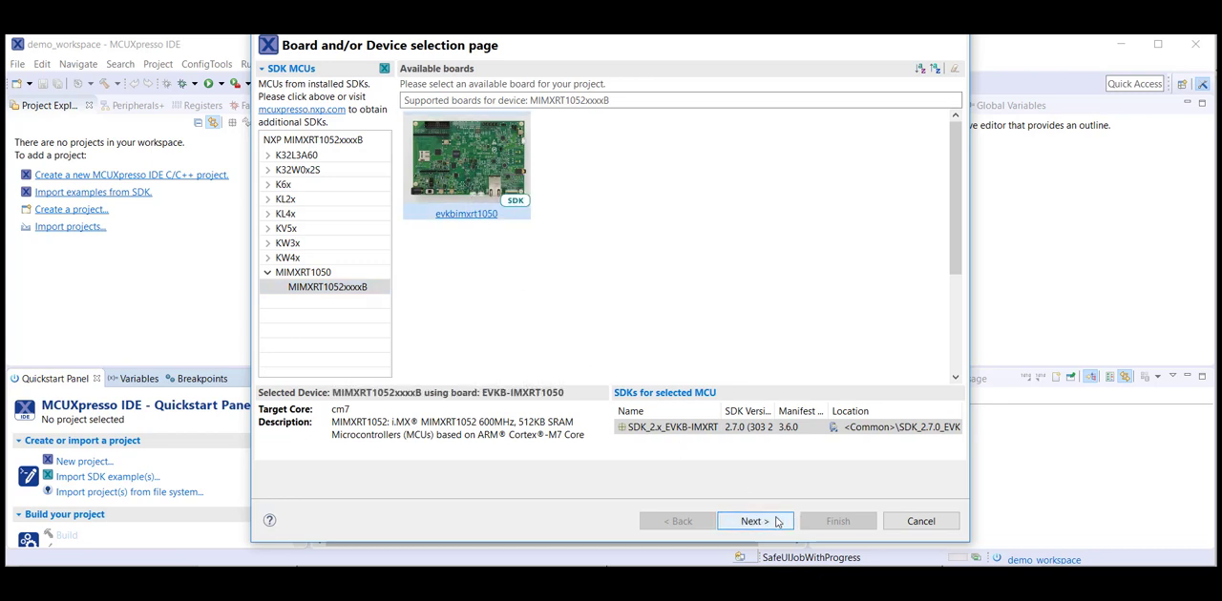
{"action": "left_click", "coordinate": [753, 521]}
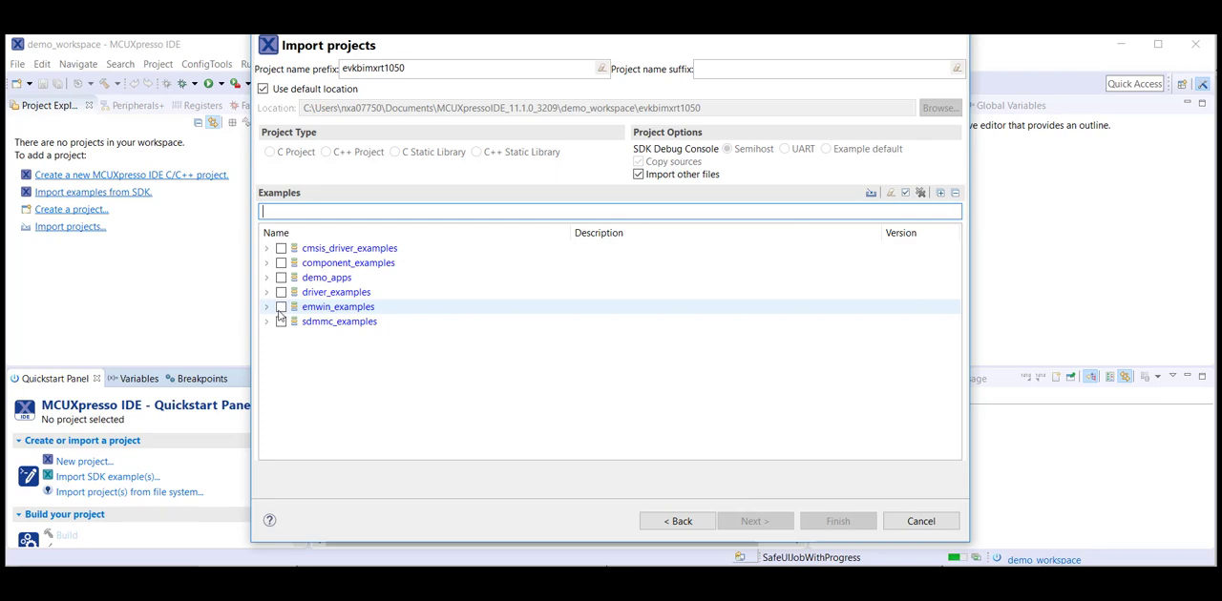
Tick emwin_temperature_control under emwin_examples and finish the import.
{"action": "left_click", "coordinate": [268, 307]}
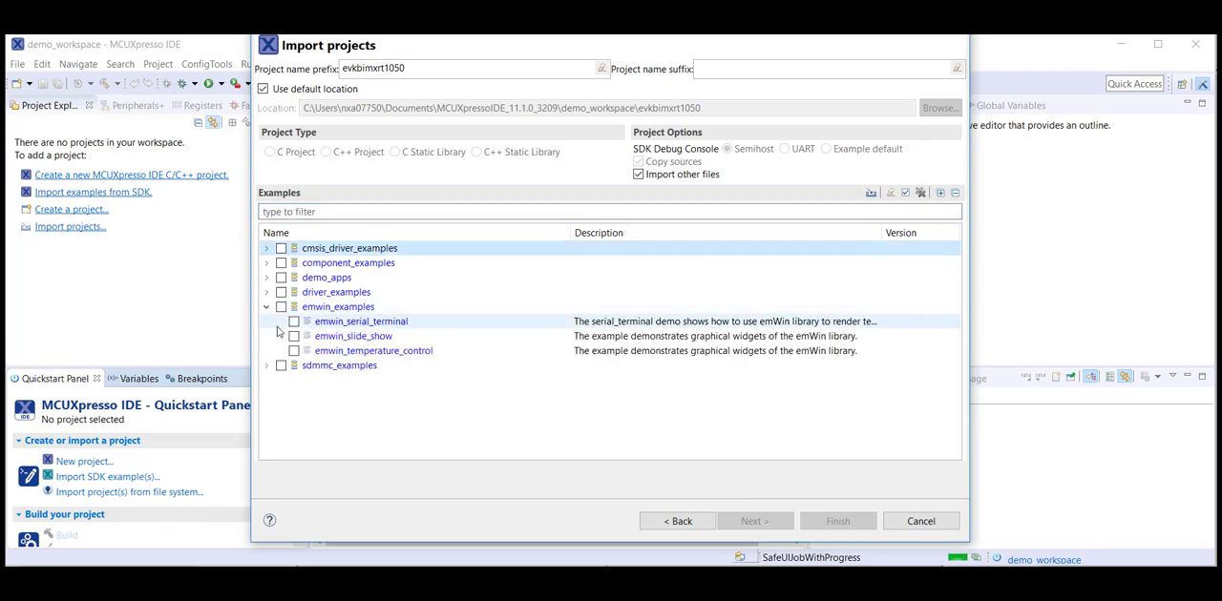
{"action": "left_click", "coordinate": [372, 350]}
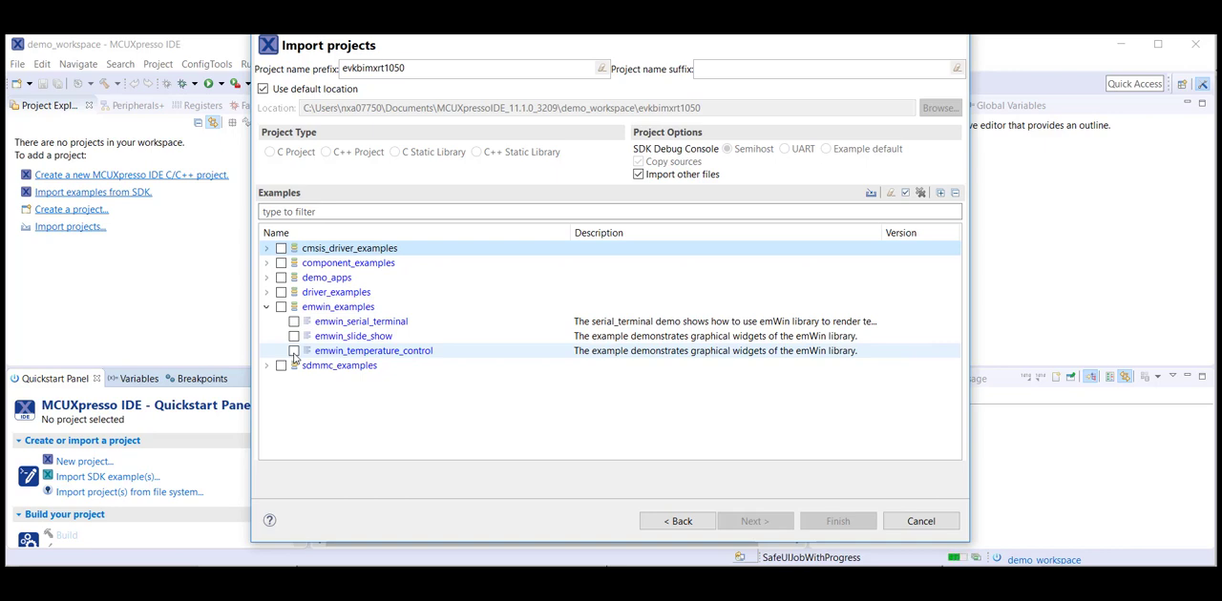
{"action": "left_click", "coordinate": [294, 350]}
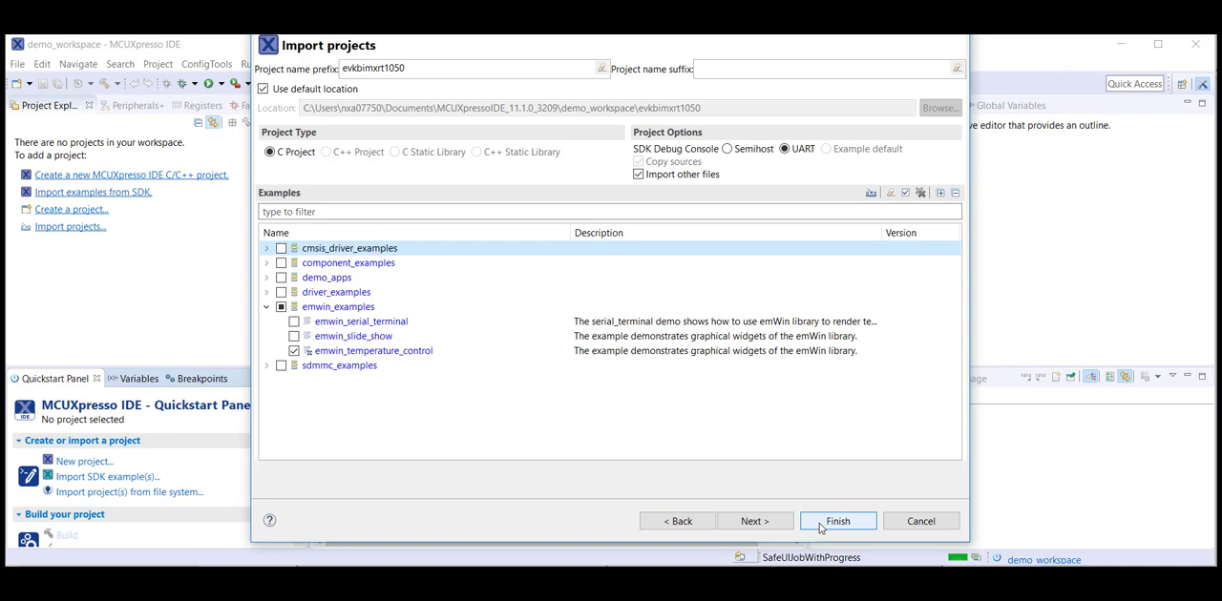
{"action": "left_click", "coordinate": [837, 521]}
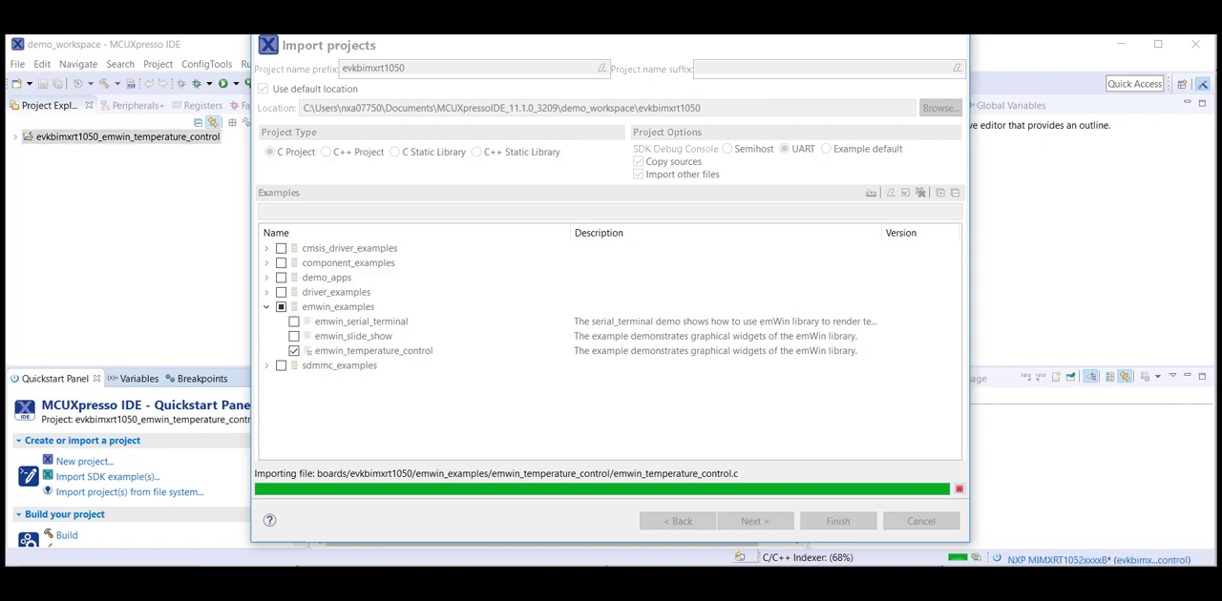
Build evkbimxrt1050_emwin_temperature_control from Project Explorer with the Build hammer.
{"action": "left_click", "coordinate": [837, 521]}
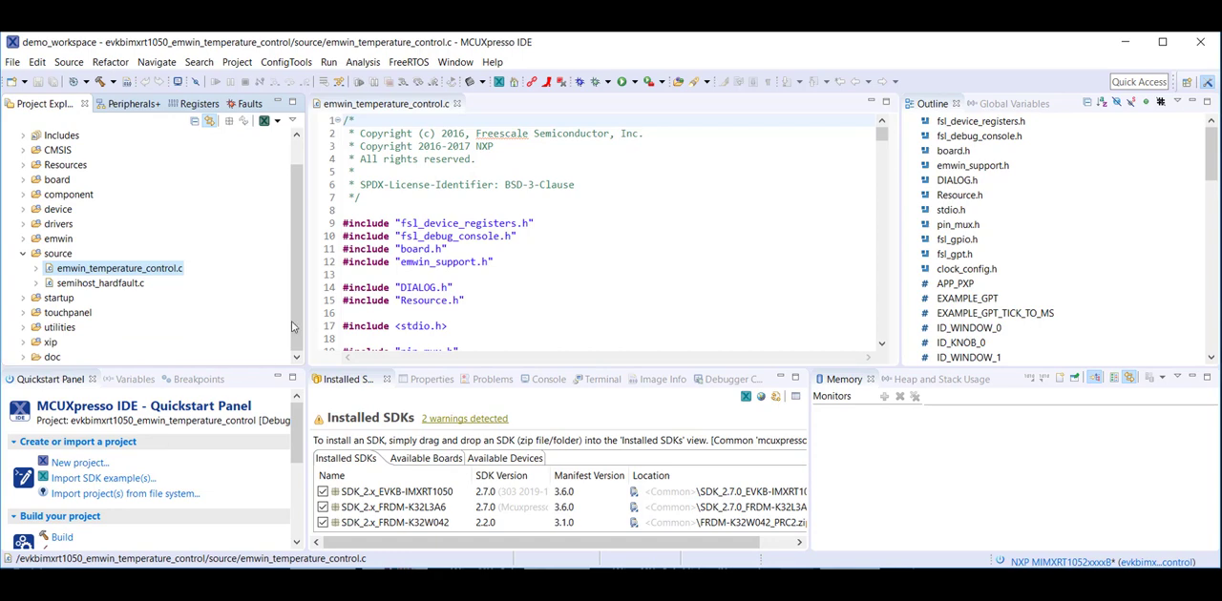
{"action": "left_click", "coordinate": [124, 134]}
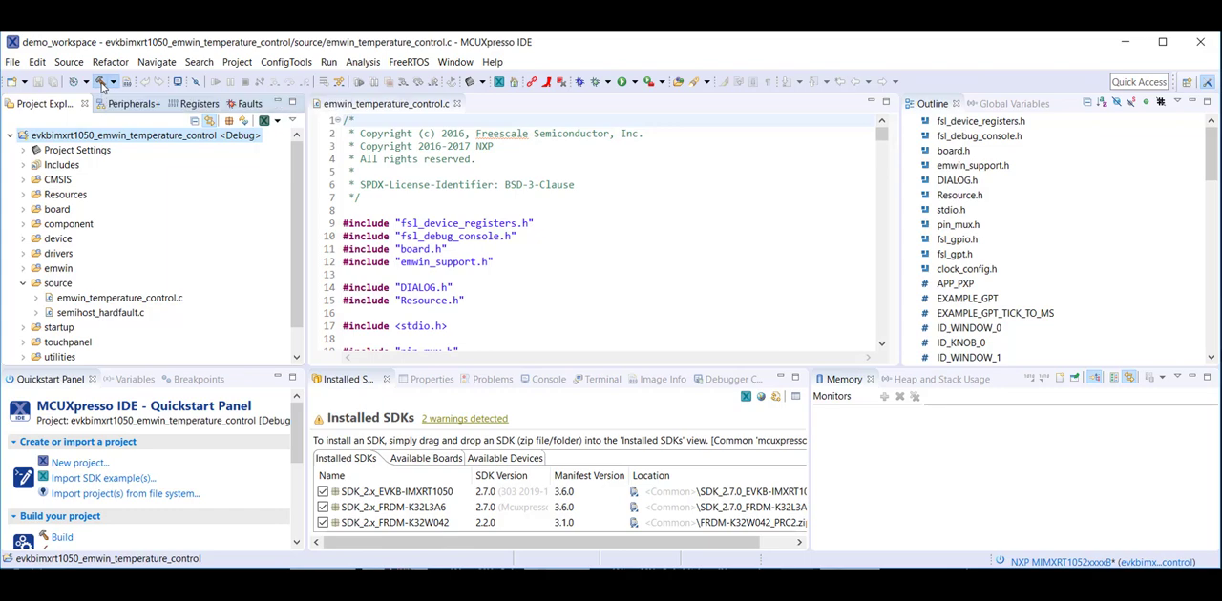
{"action": "left_click", "coordinate": [105, 82]}
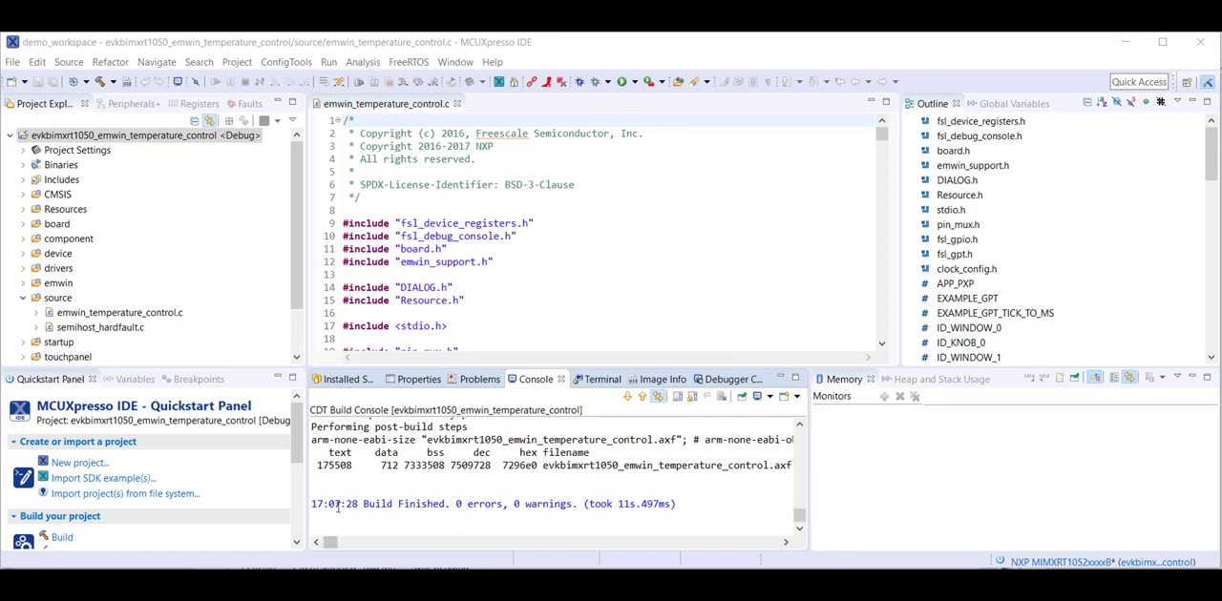
Debug the built temperature control project through the CMSIS-DAP probe.
{"action": "triple_click", "coordinate": [477, 504]}
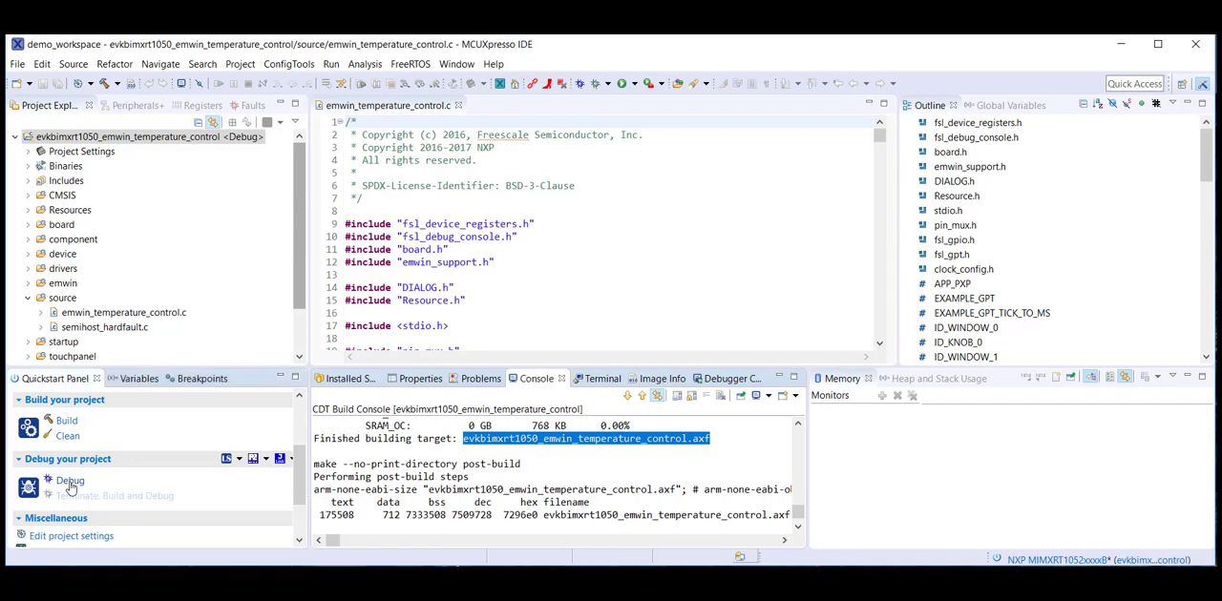
{"action": "left_click", "coordinate": [69, 480]}
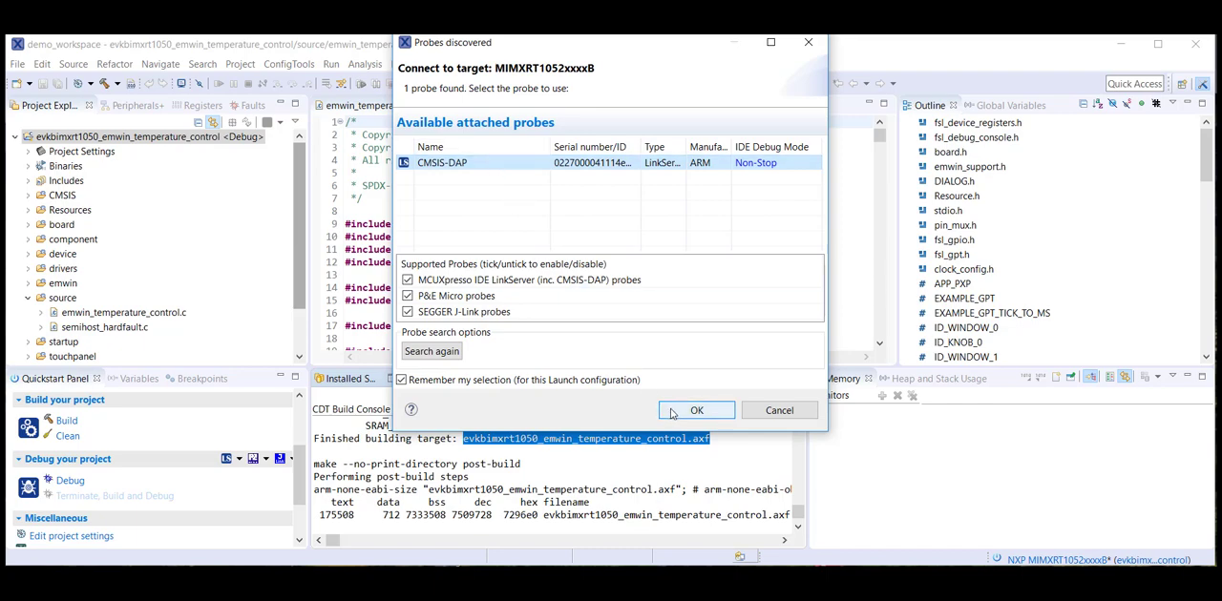
{"action": "left_click", "coordinate": [696, 410]}
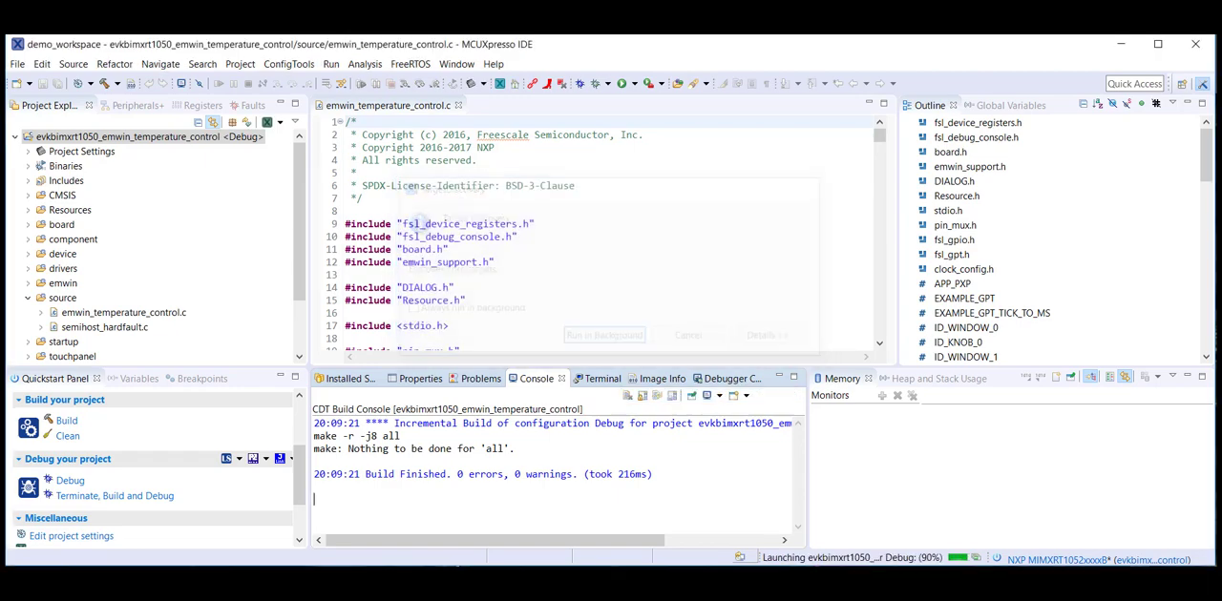
{"action": "left_click", "coordinate": [621, 83]}
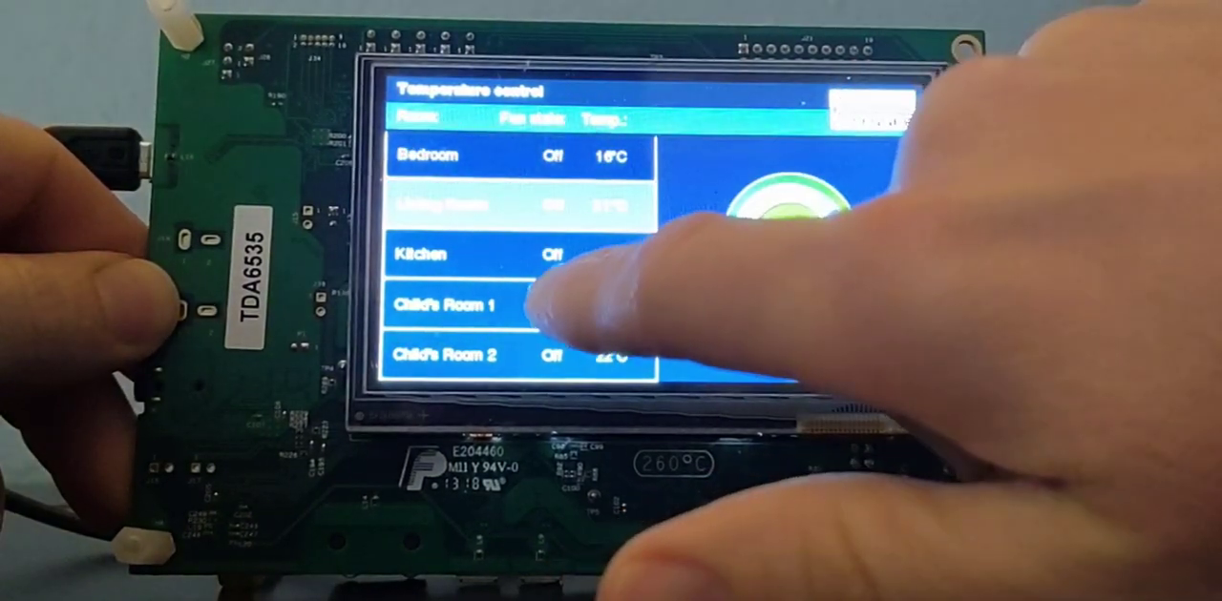
On the touchscreen, select Living Room and switch its fan On.
{"action": "left_click", "coordinate": [477, 205]}
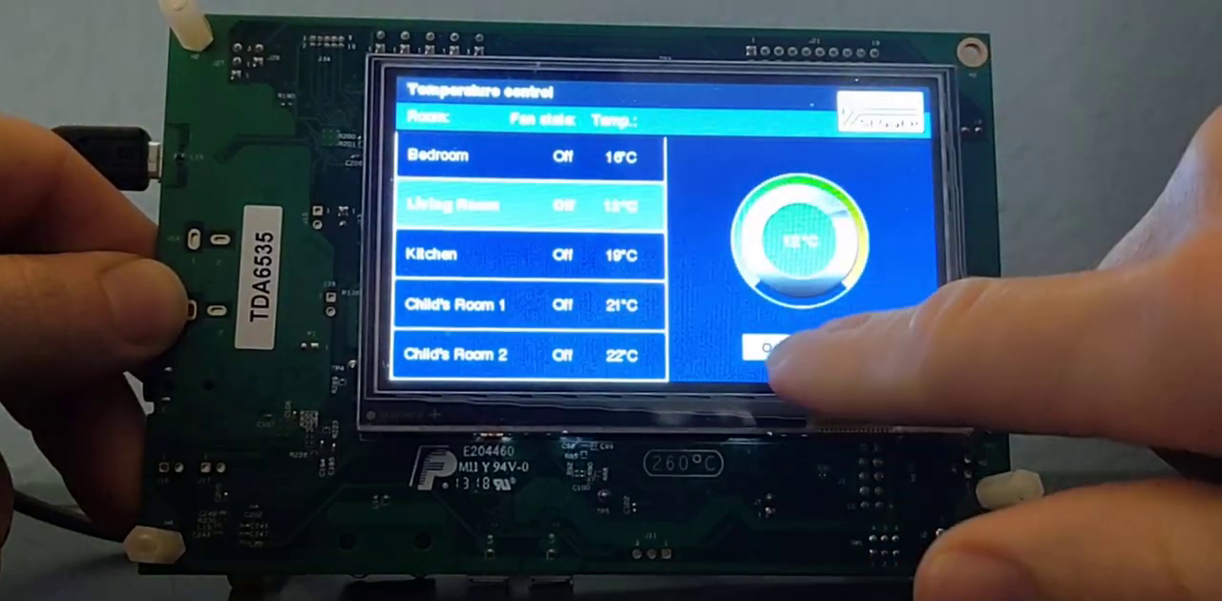
{"action": "left_click", "coordinate": [773, 348]}
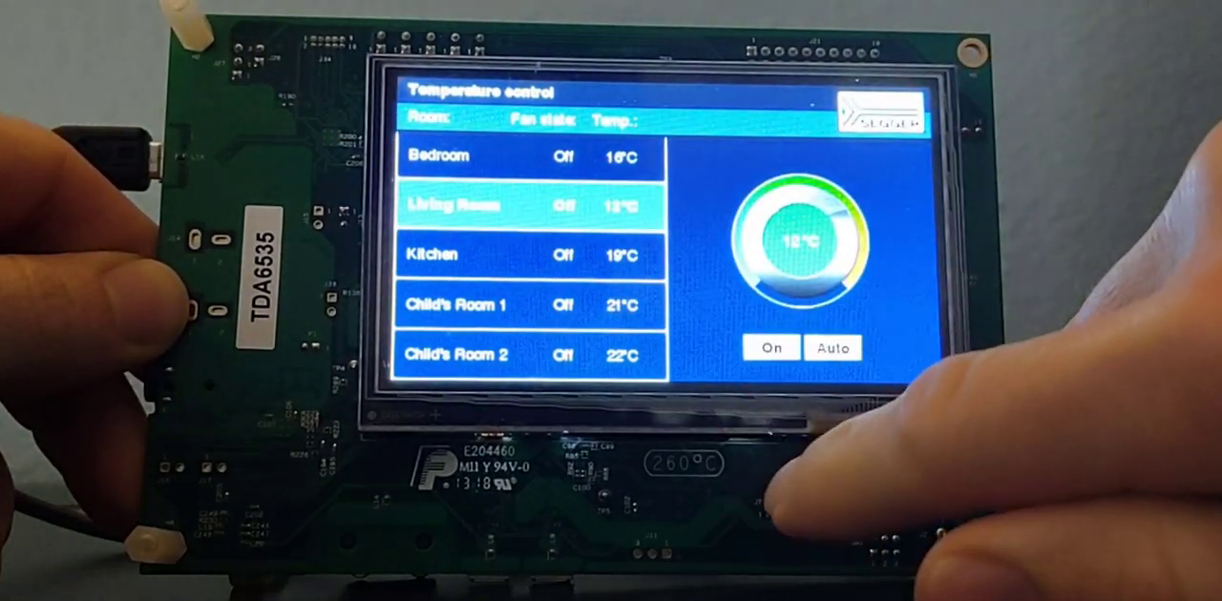
{"action": "left_click", "coordinate": [770, 348]}
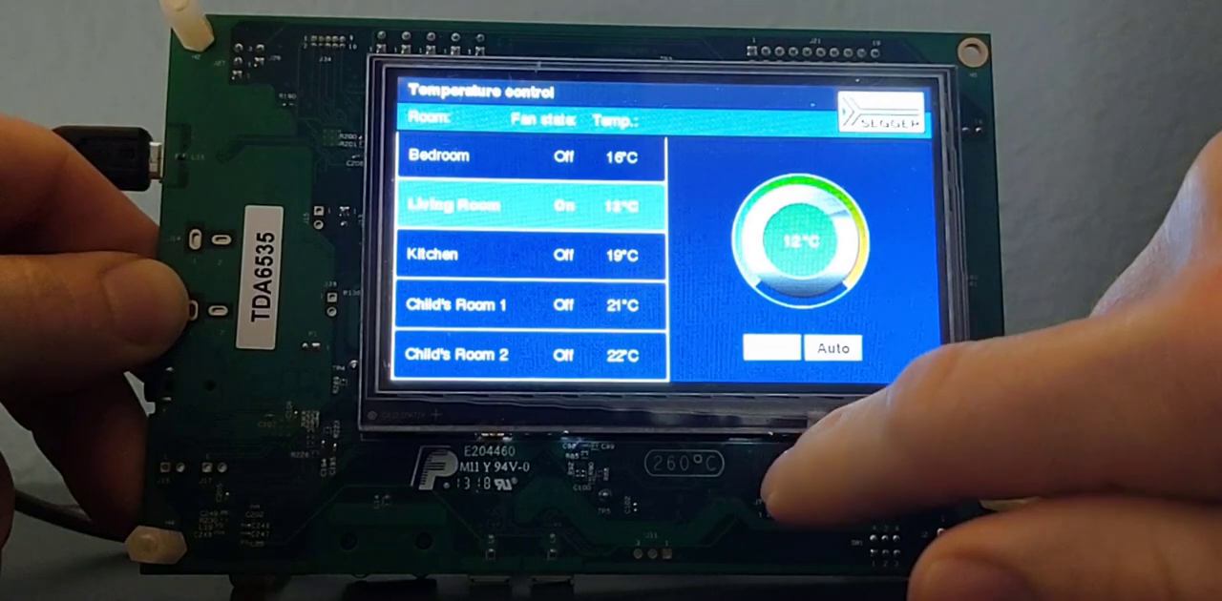